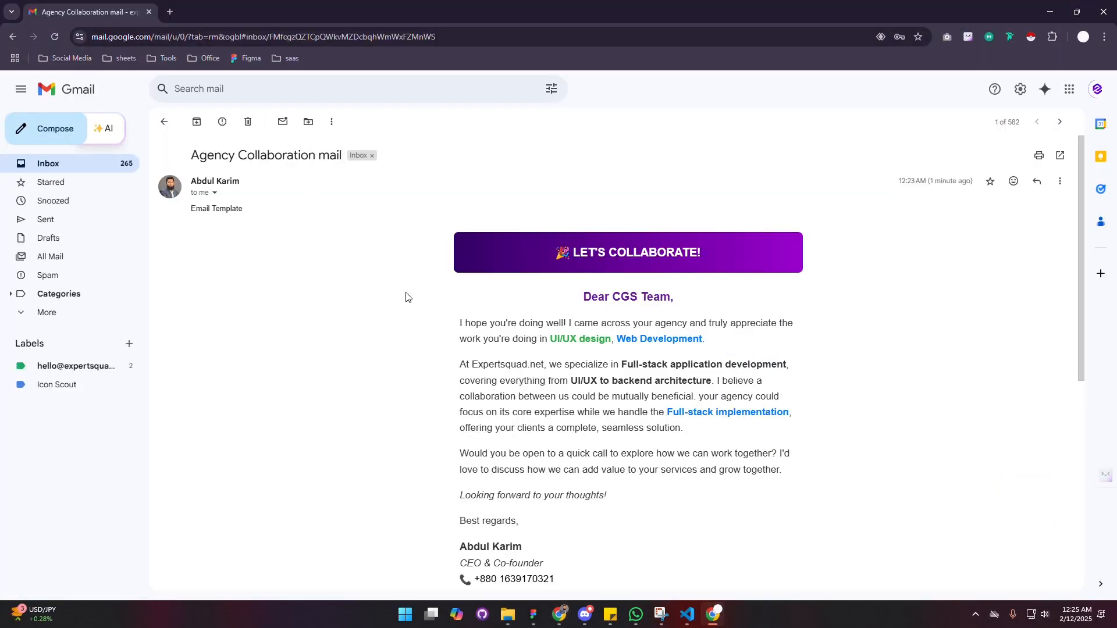
Step: Review the purple Let's Collaborate email frame in Figma and bring up File Explorer's Home view
scroll("down", 3)
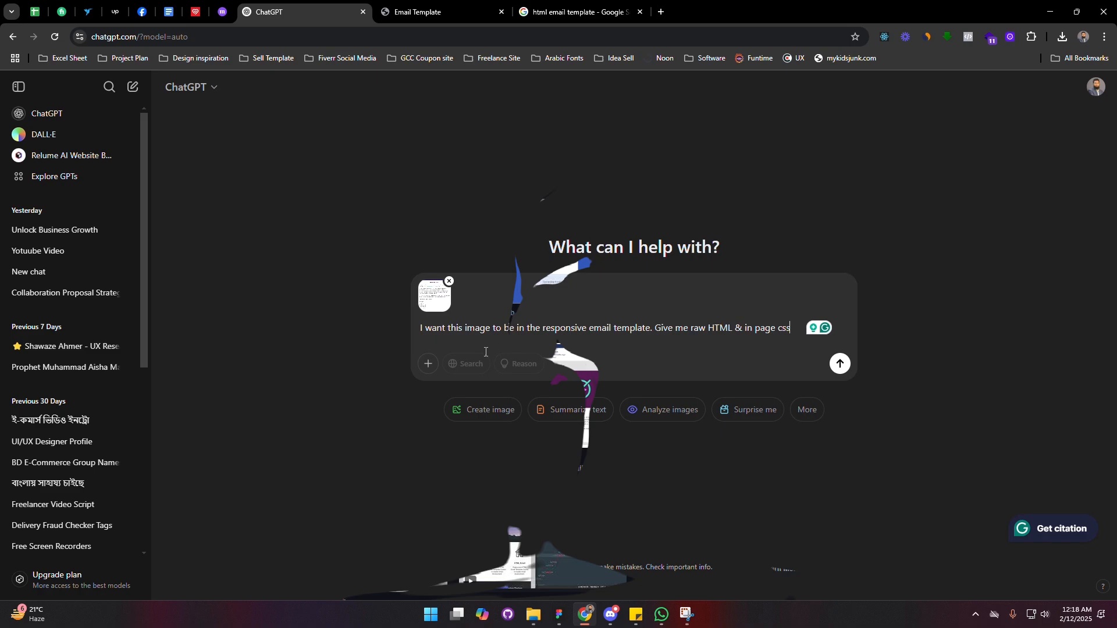
left_click(841, 363)
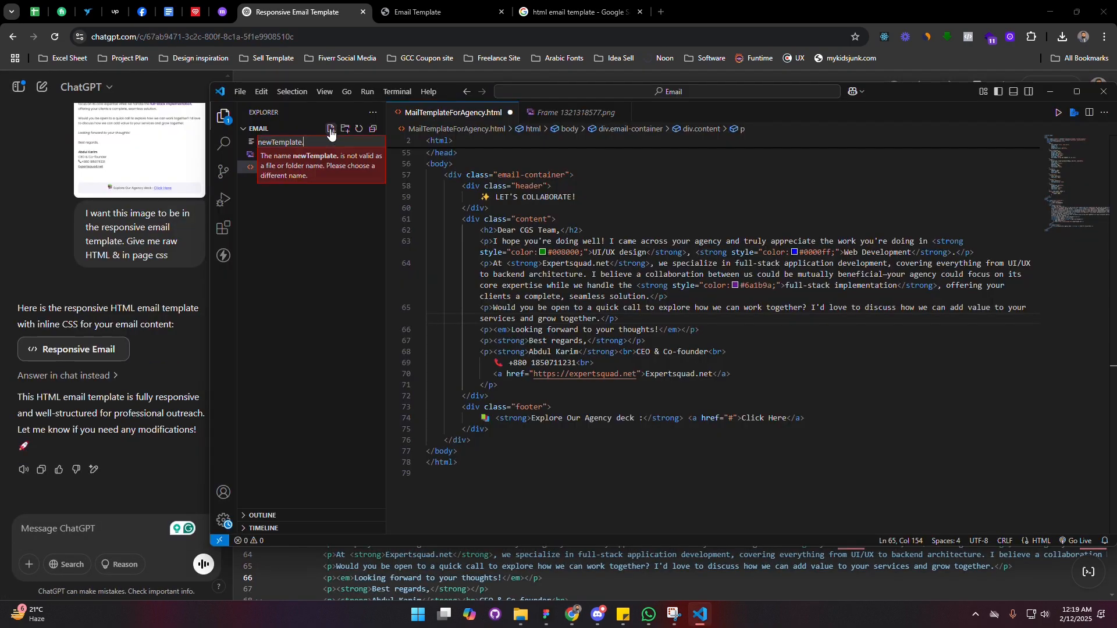
key("Enter")
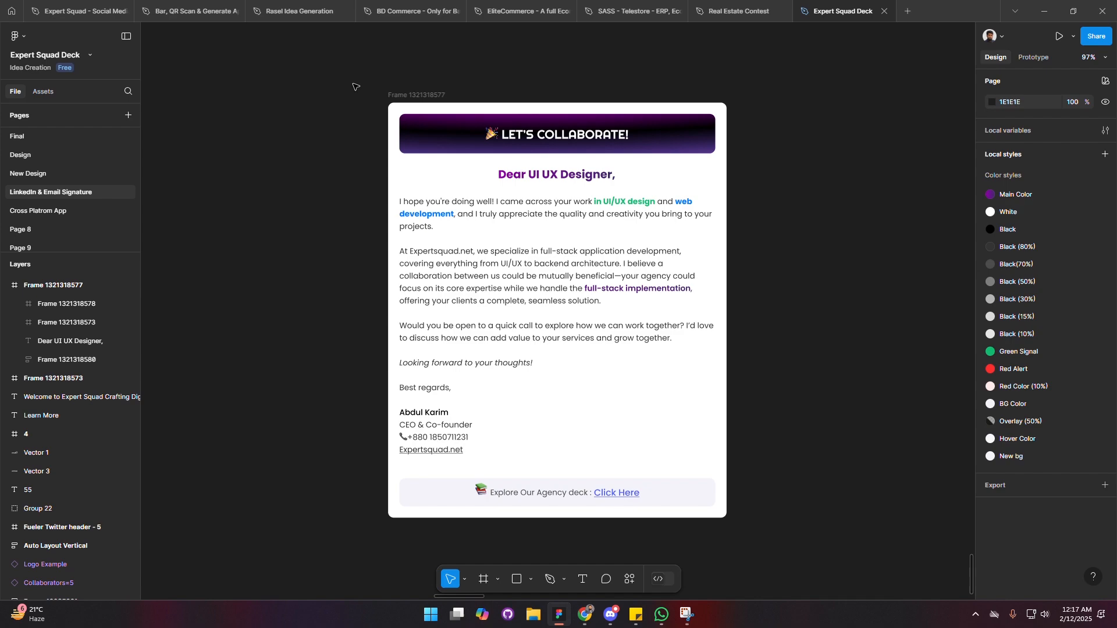
mouse_move(783, 470)
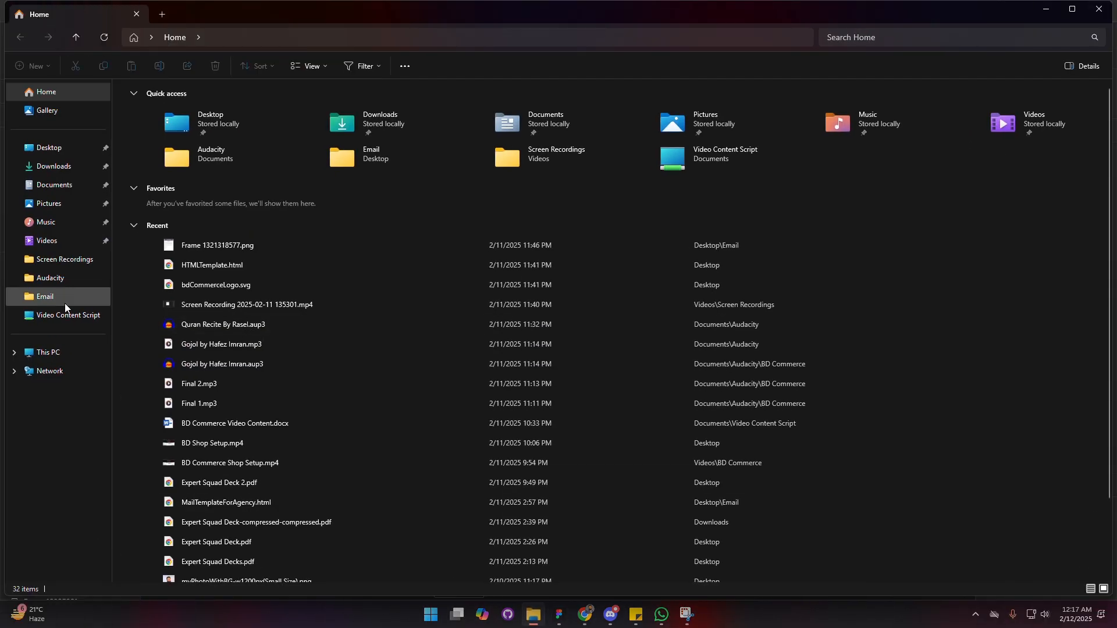
Step: Open the Email folder holding the frame image and the HTML template file
left_click(44, 297)
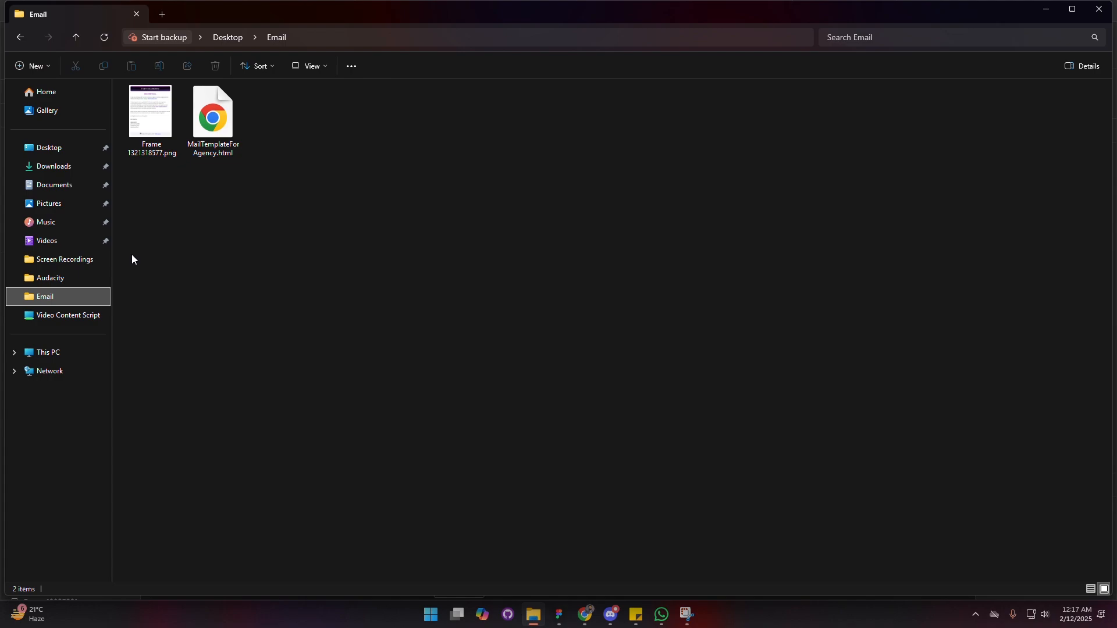
left_click(151, 111)
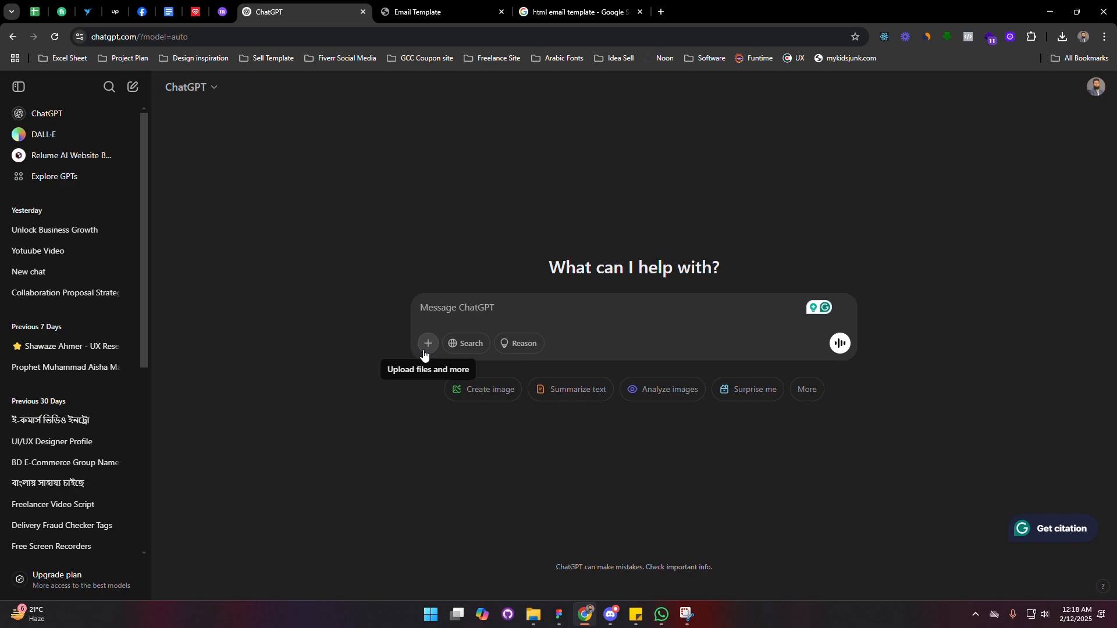
Step: Attach Frame 1321318577.png and paste the saved request for a responsive HTML template with inline CSS
left_click(428, 343)
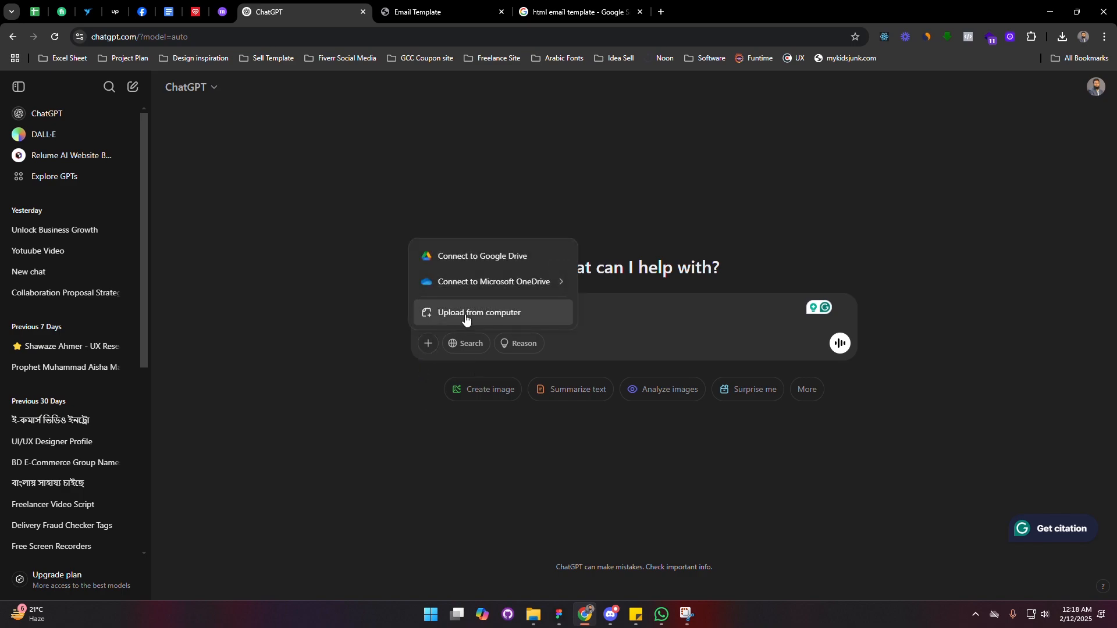
left_click(480, 312)
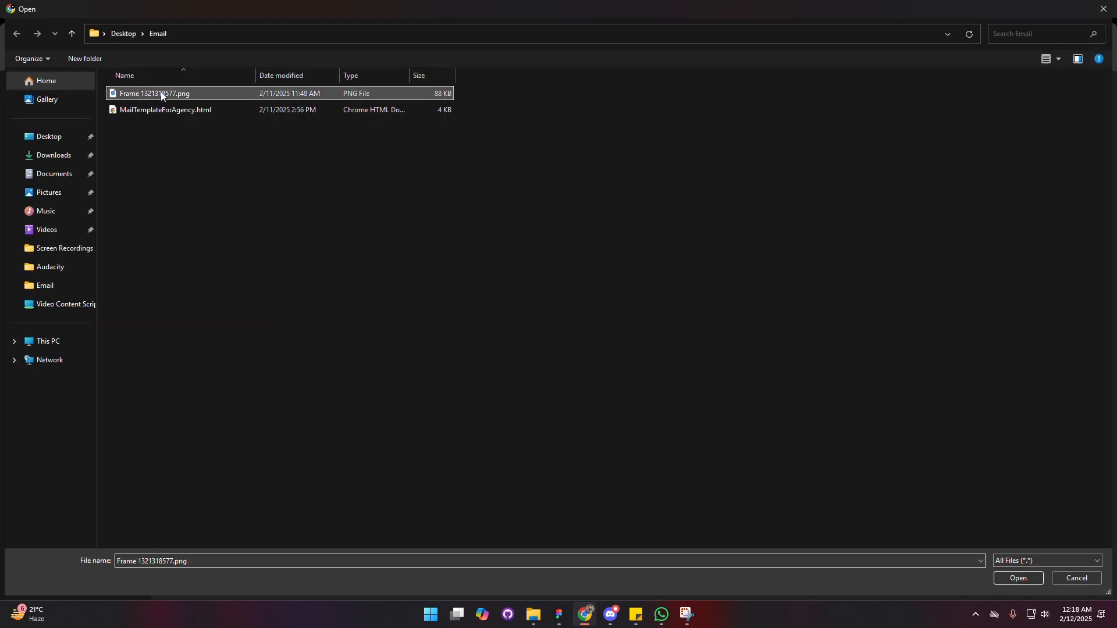
left_click(1018, 579)
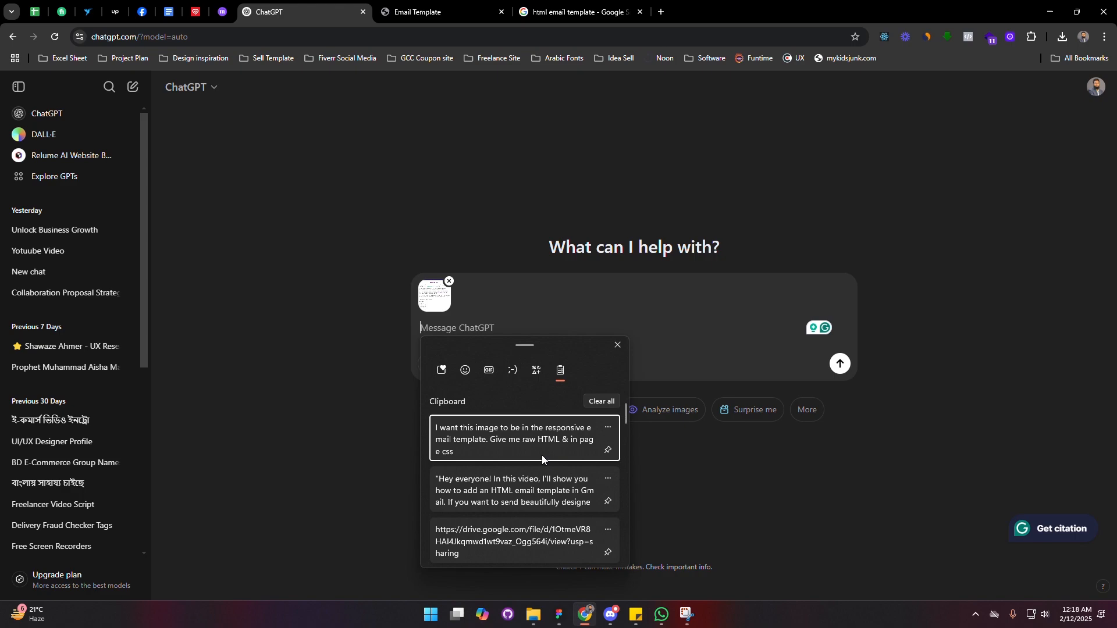
left_click(524, 440)
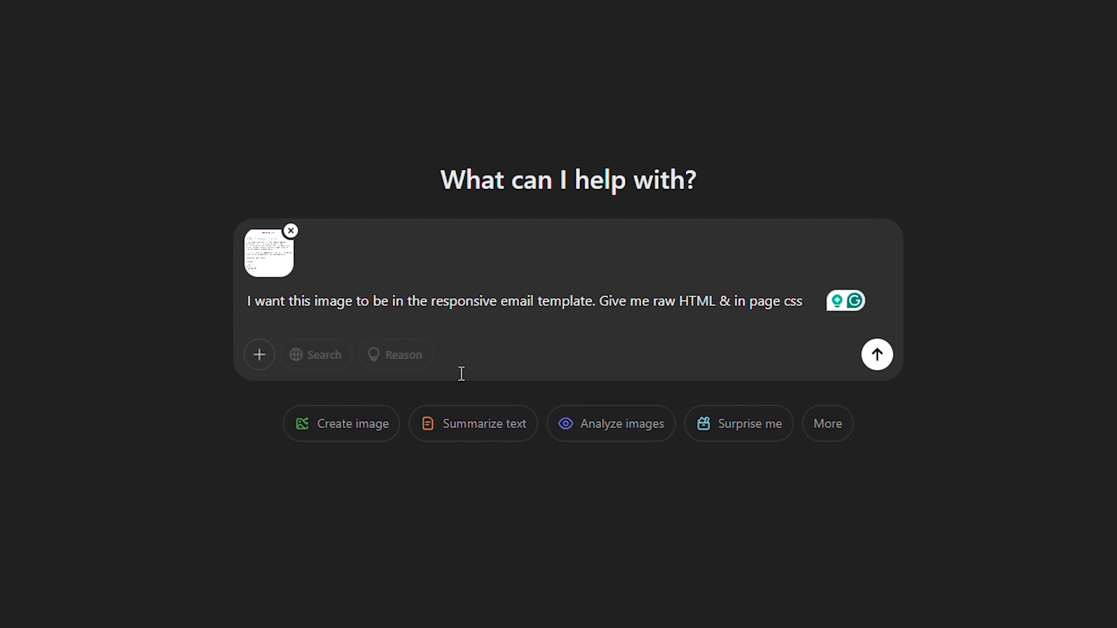
Step: Send the request so ChatGPT generates the responsive HTML email template code
left_click(876, 354)
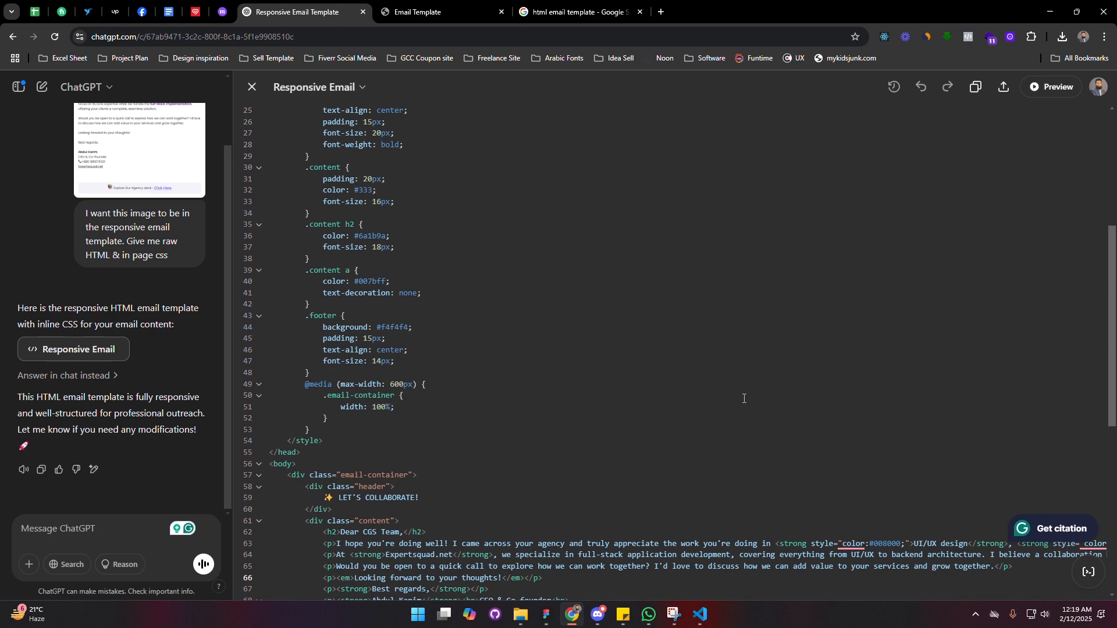
mouse_move(976, 86)
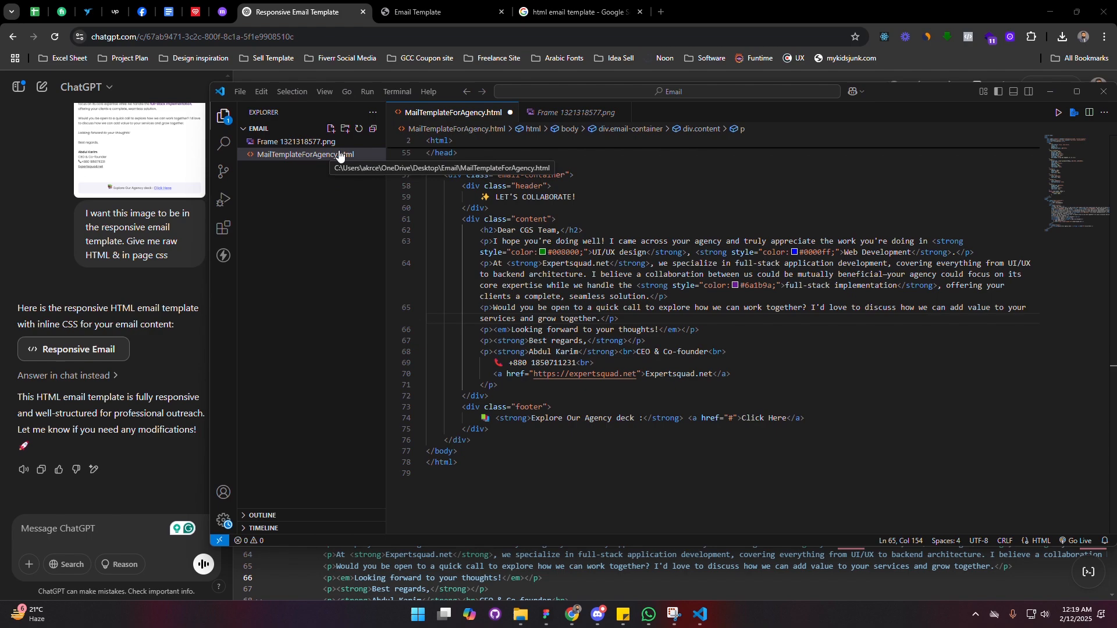
Step: Create newTemplate.html in the Email folder holding the generated email template code
left_click(330, 128)
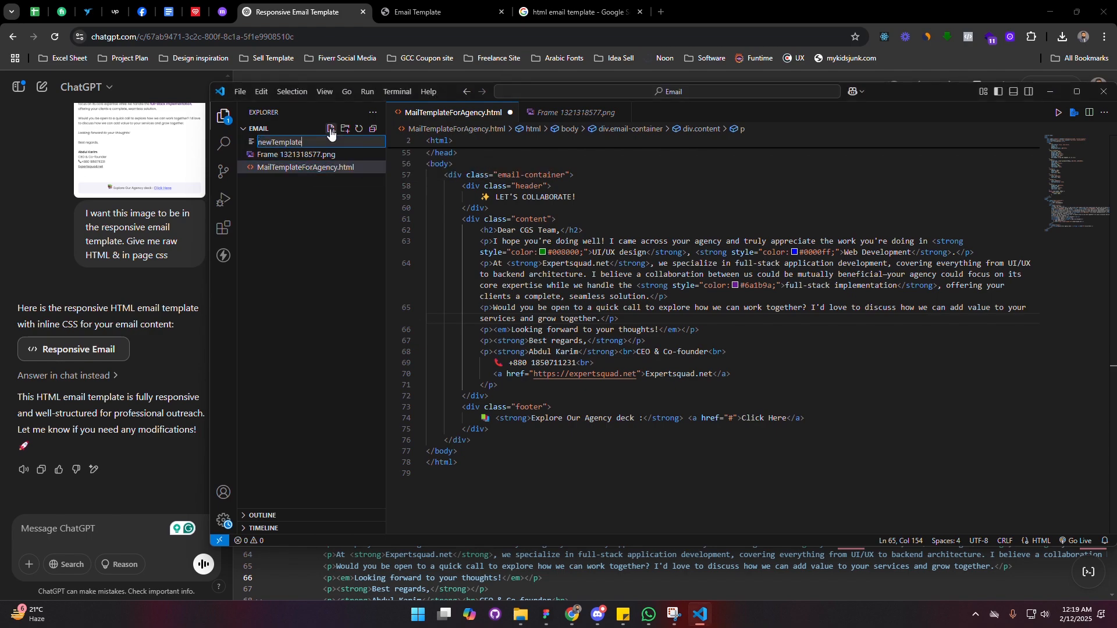
type(".html")
key("Enter")
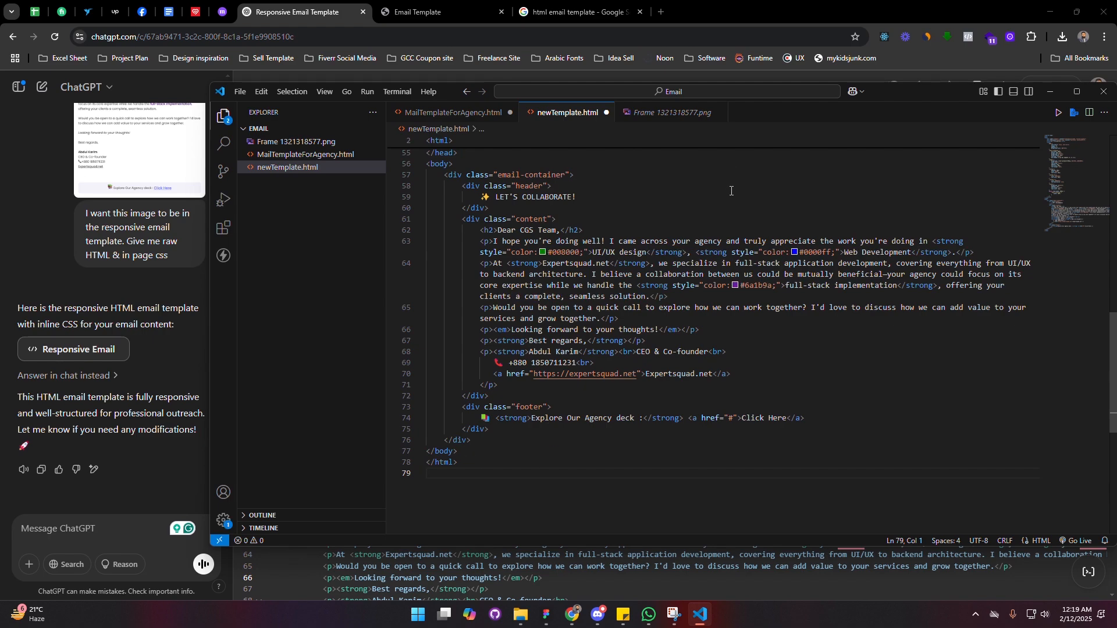
right_click(586, 263)
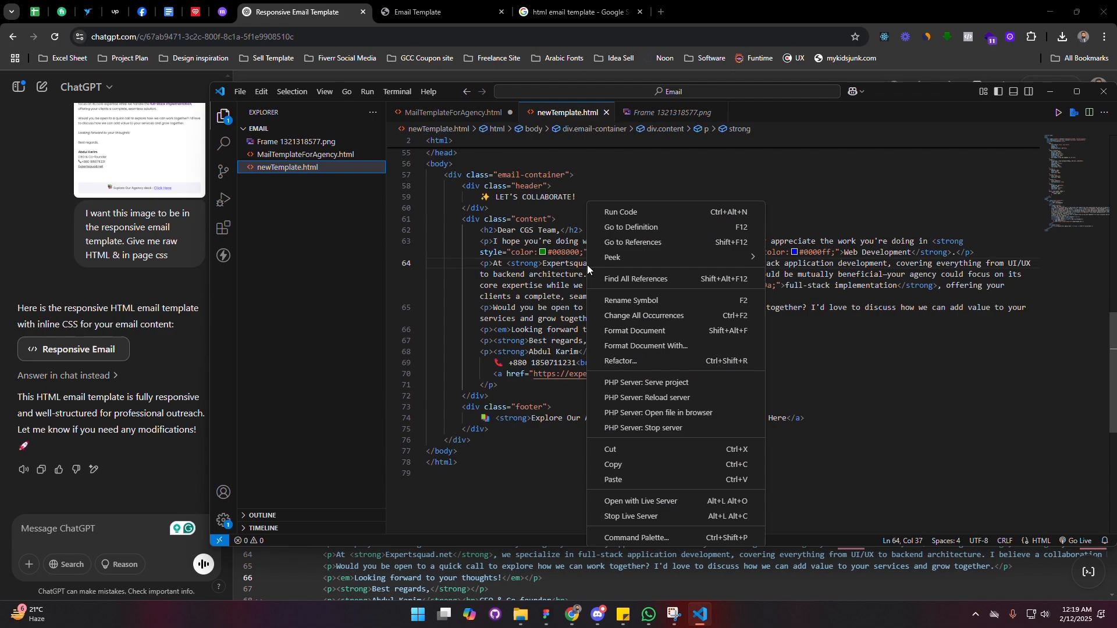
mouse_move(659, 500)
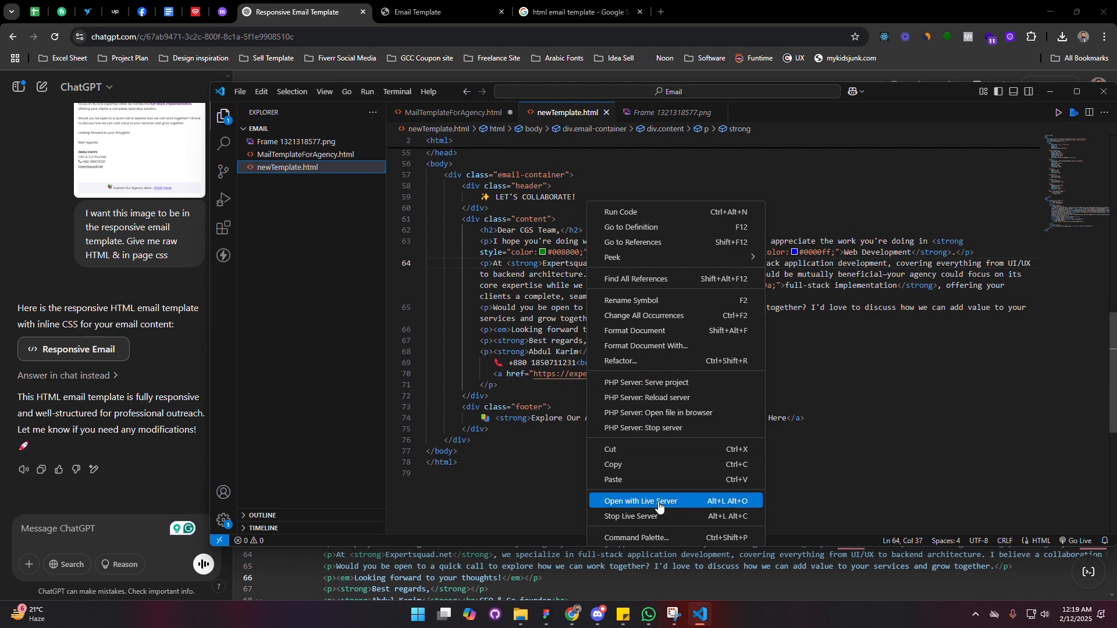
Step: Serve newTemplate.html with Live Server, check it at 127.0.0.1:5500, then open the Gmail inbox
left_click(640, 500)
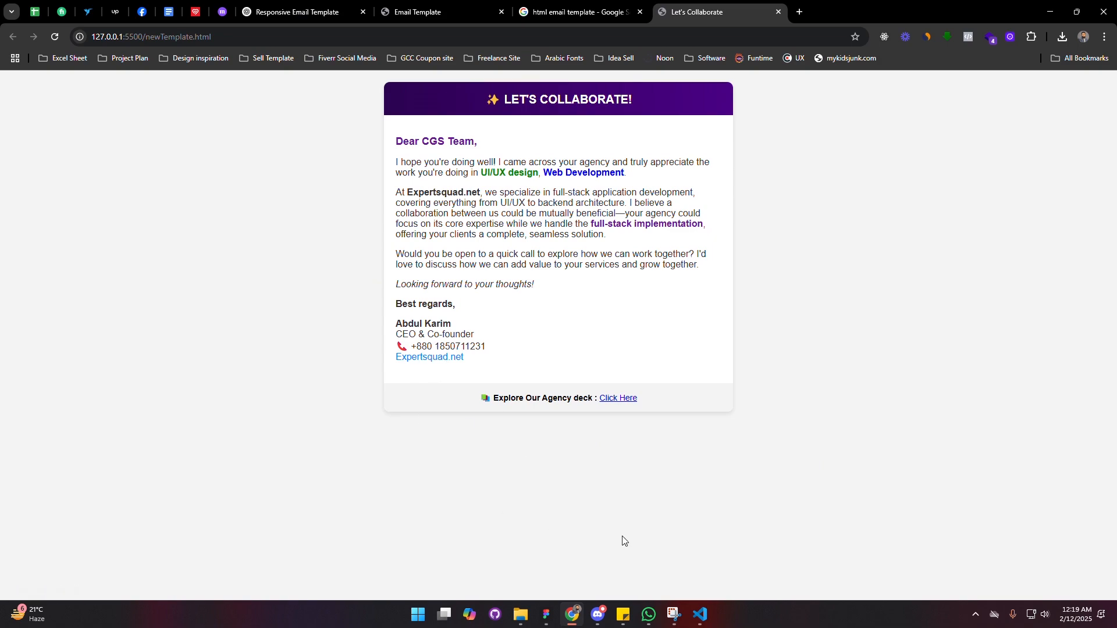
left_click(699, 614)
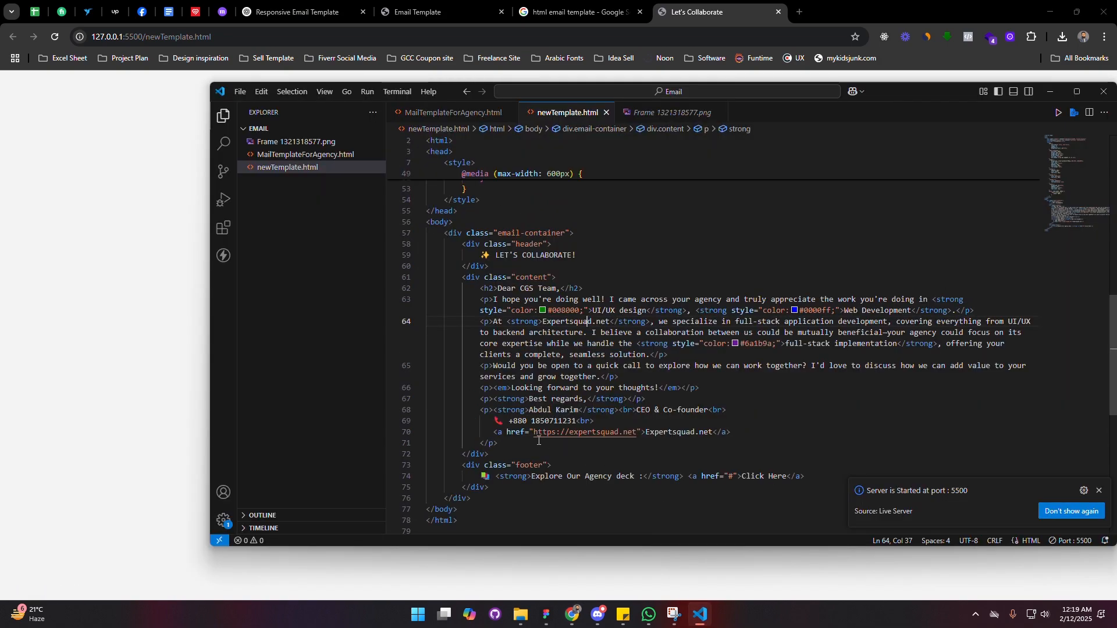
left_click_drag(494, 432, 632, 432)
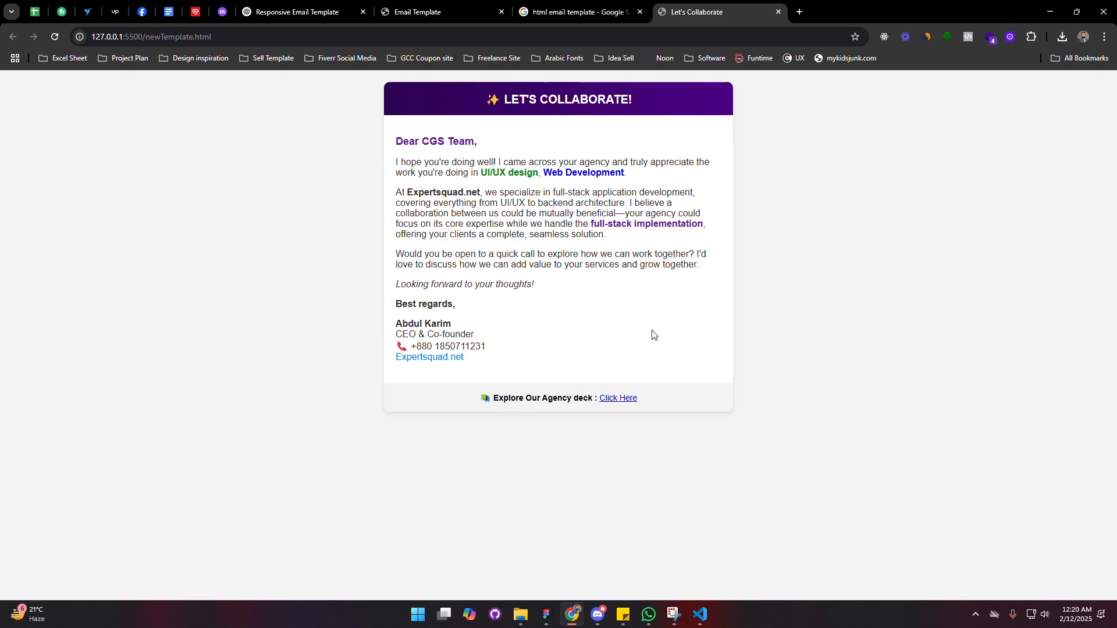
left_click(700, 614)
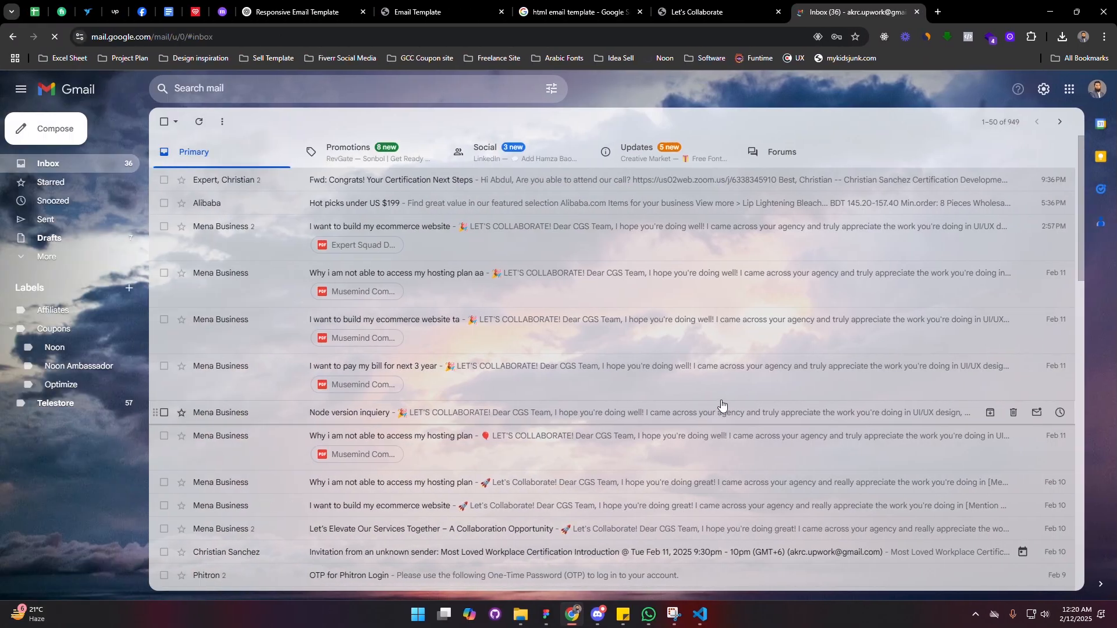
Step: Compose a new Gmail message with 9999 typed as placeholder body text
left_click(45, 128)
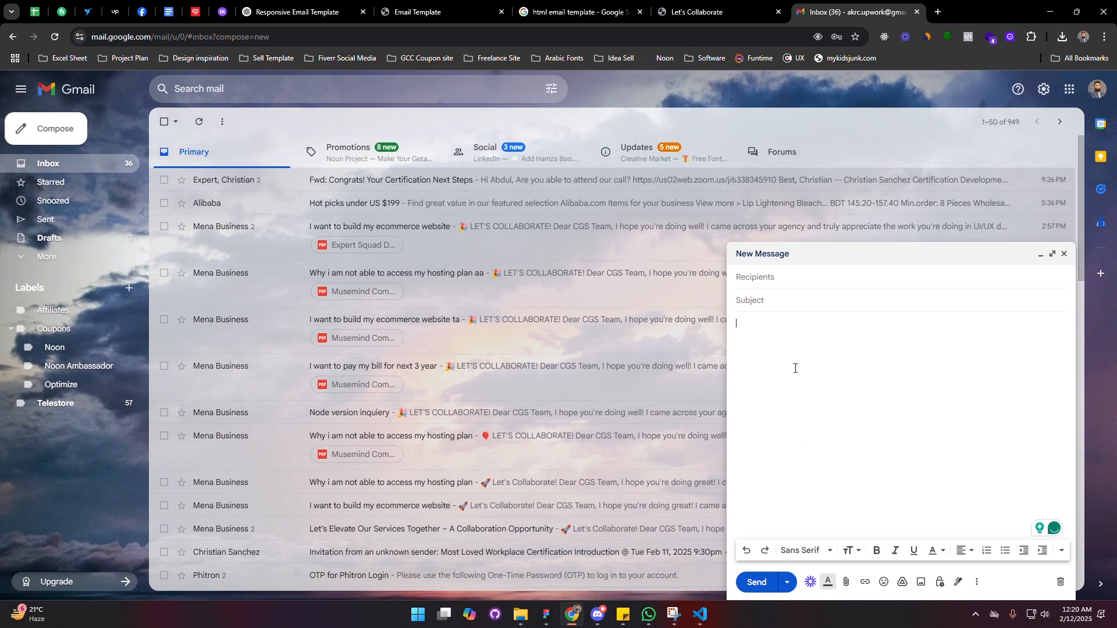
type("999999")
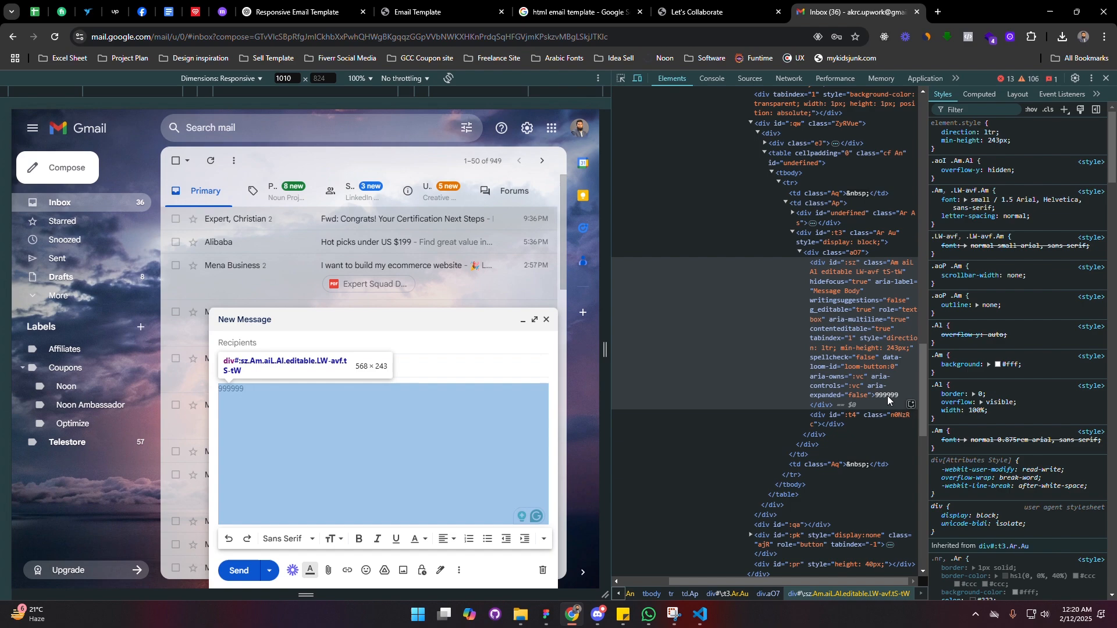
mouse_move(802, 298)
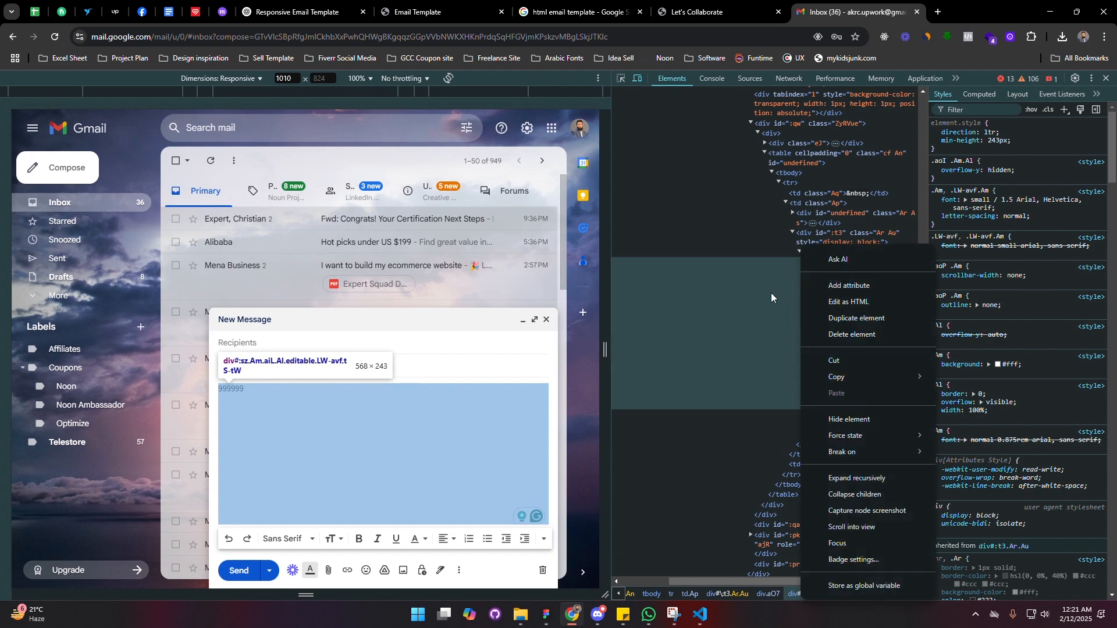
mouse_move(875, 307)
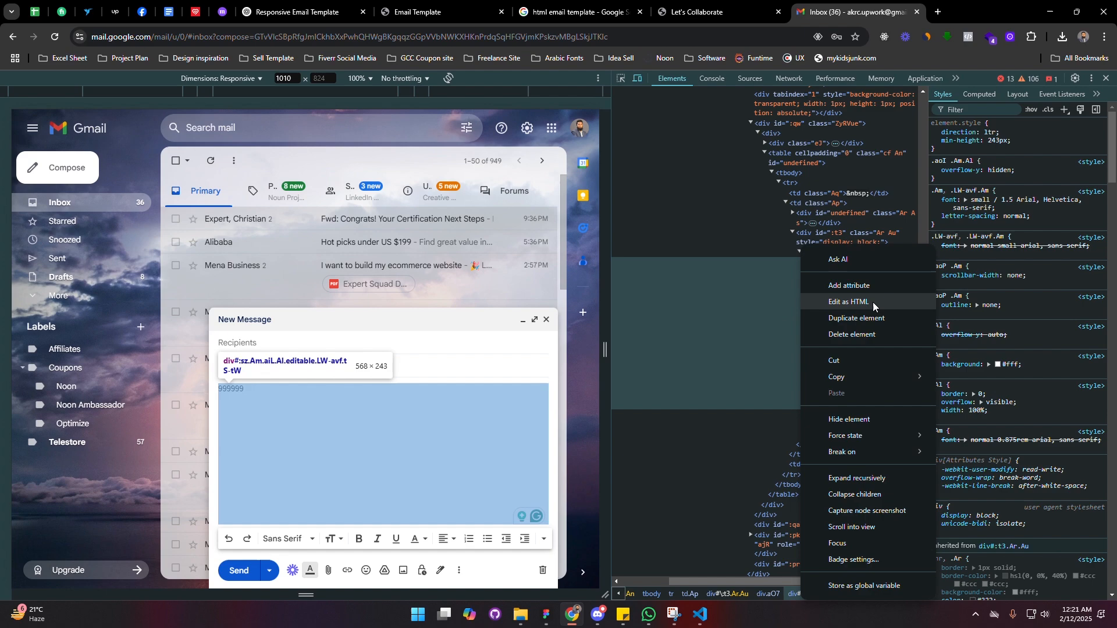
Step: Edit the compose body div as HTML and paste in the Let's Collaborate template markup
left_click(849, 302)
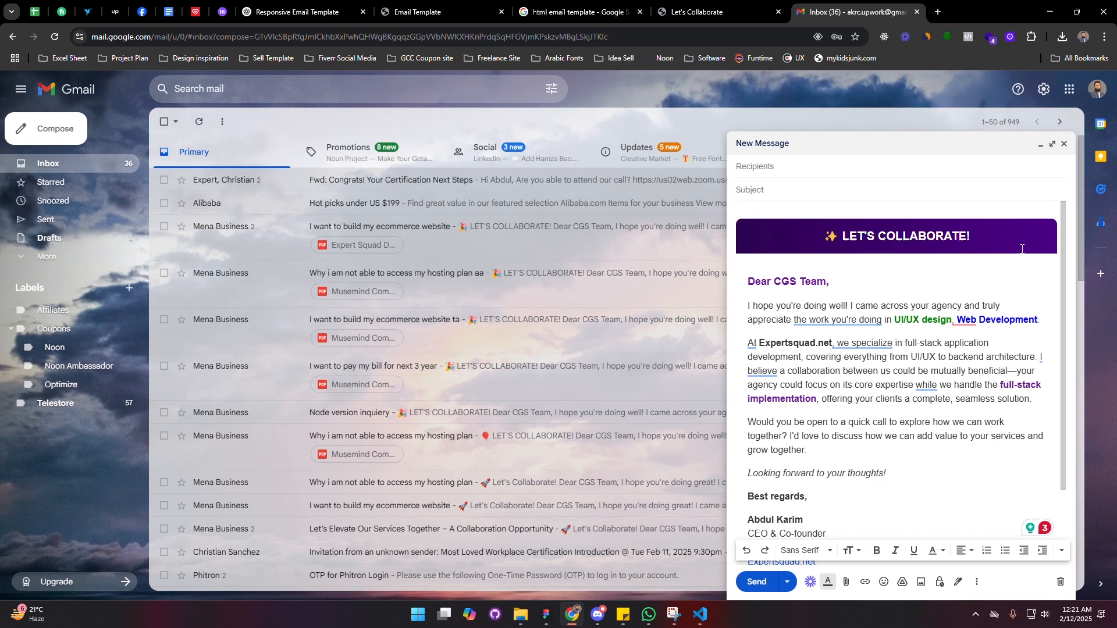
Step: Change the greeting name from 'CGS Team' to 'Rasel'
double_click(784, 282)
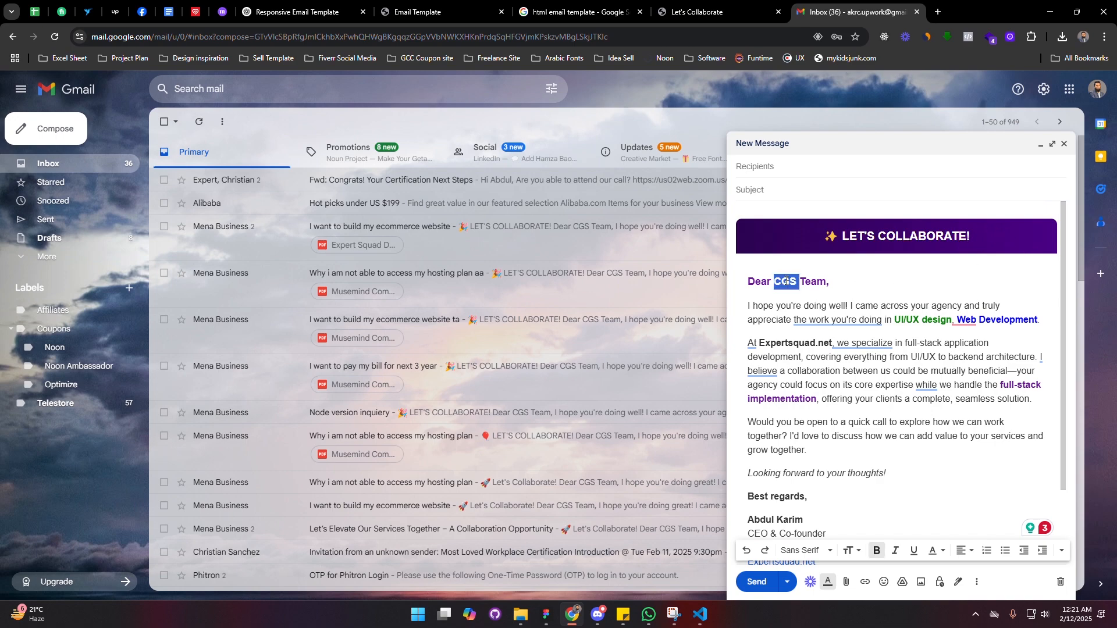
key("Delete")
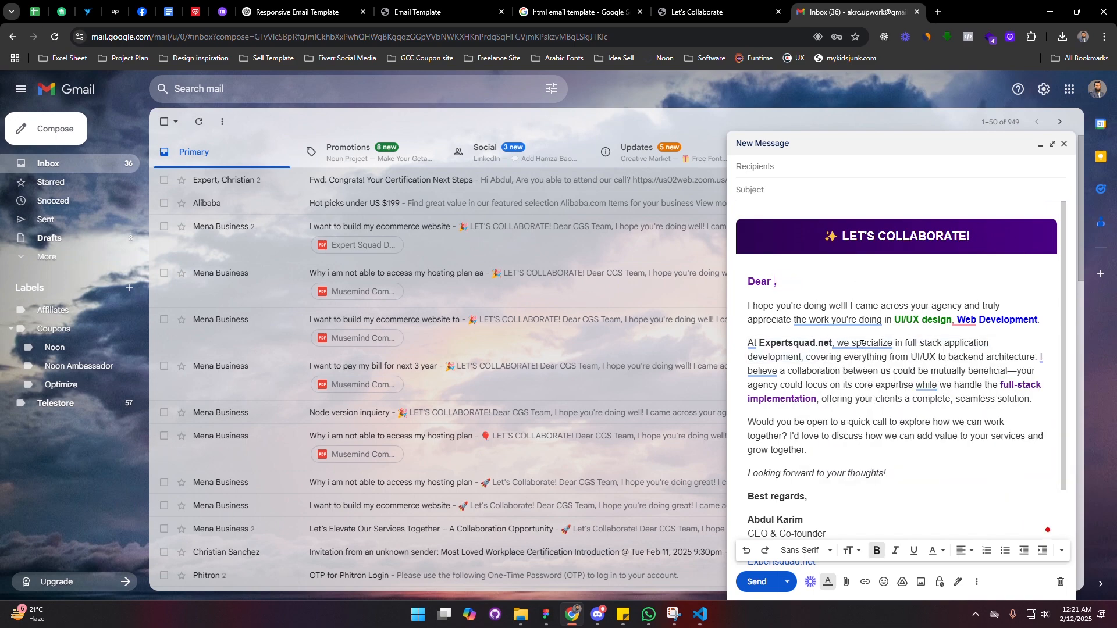
type("Rasel")
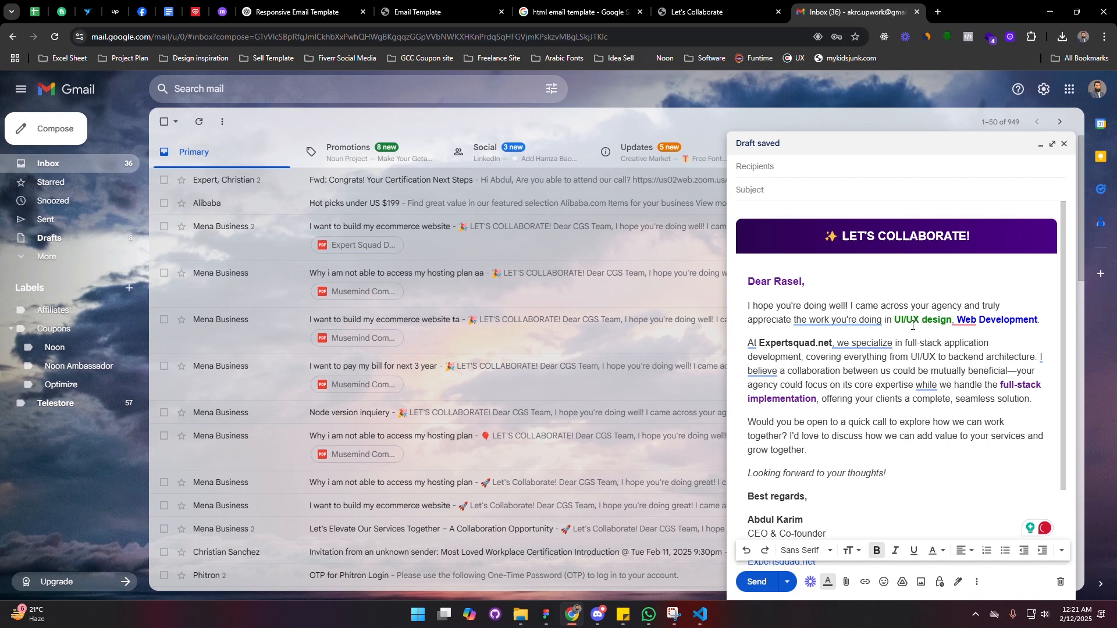
Step: Add the suggested recipient and the subject 'Email template send by Gmail'
left_click(784, 166)
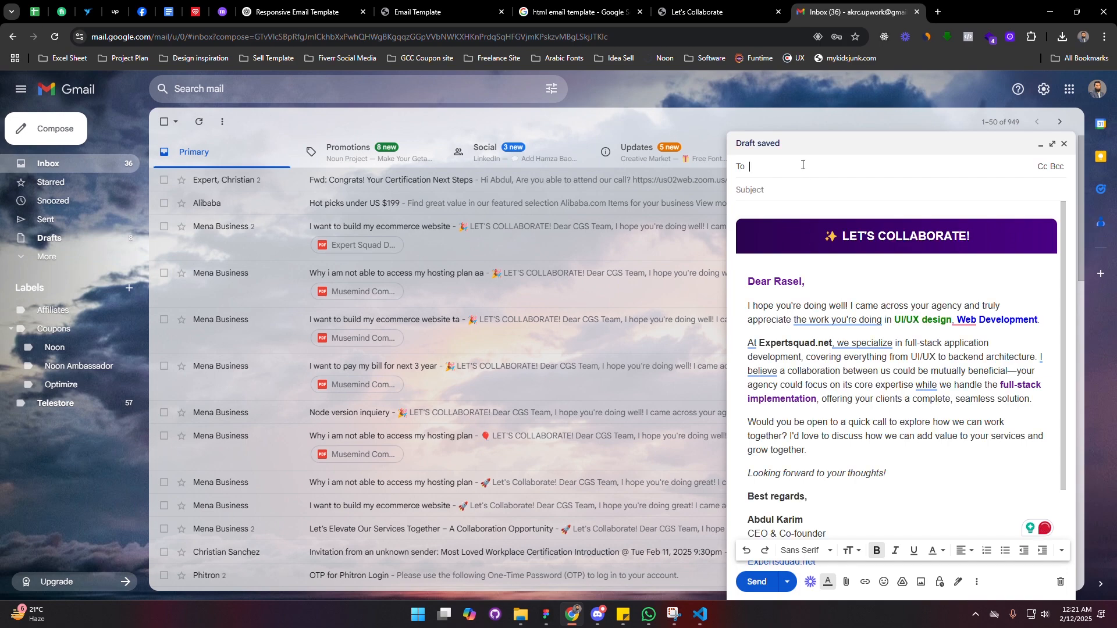
type("exp")
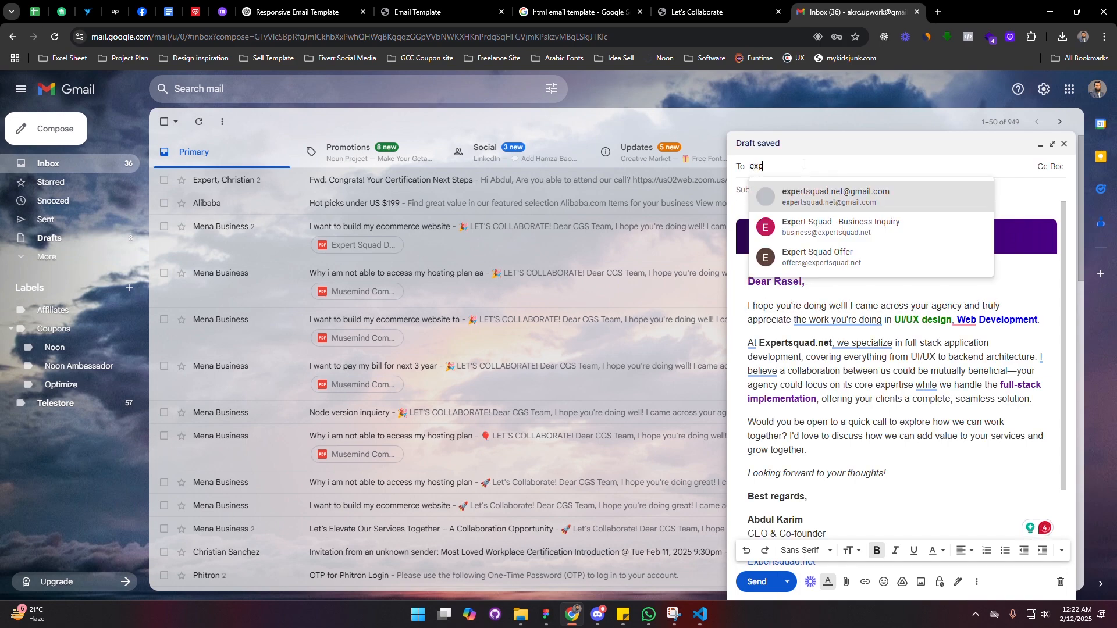
left_click(836, 195)
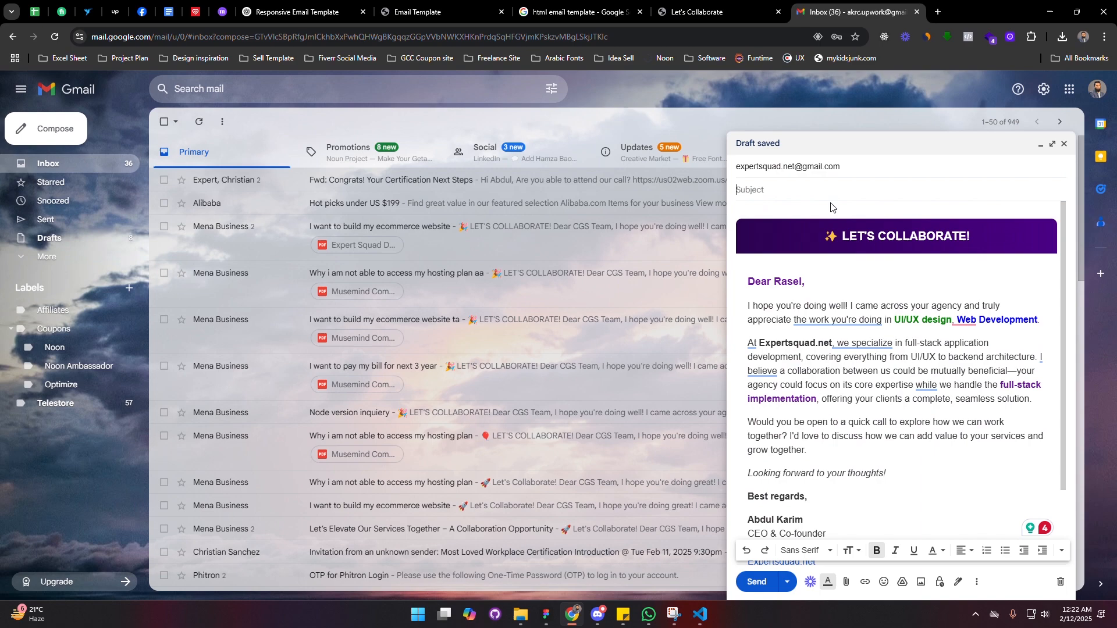
type("Email template send by Gmail")
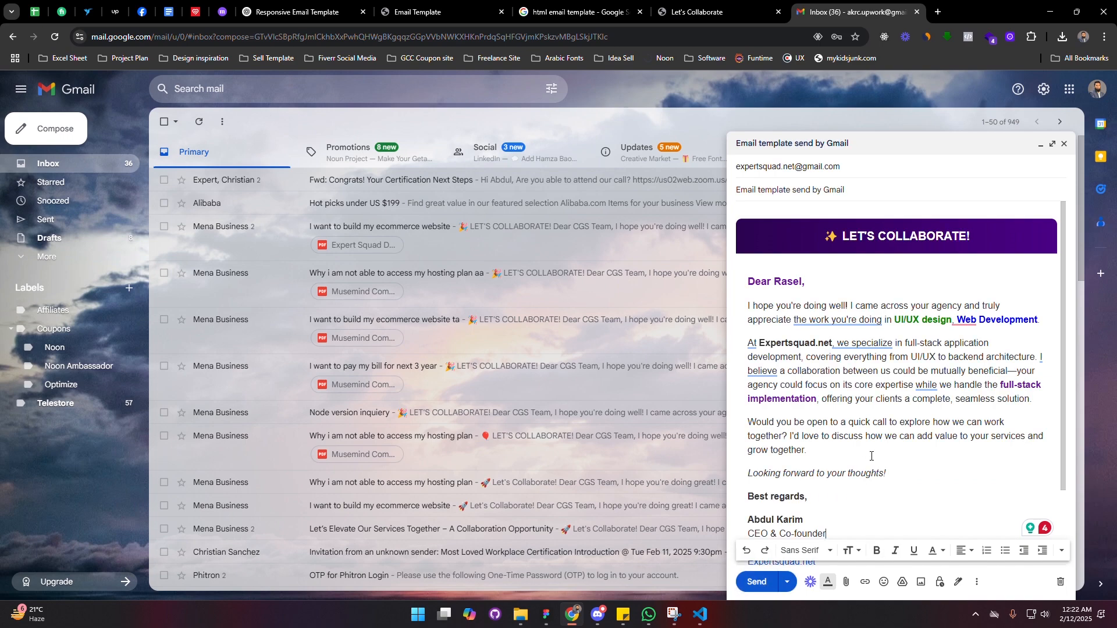
mouse_move(895, 445)
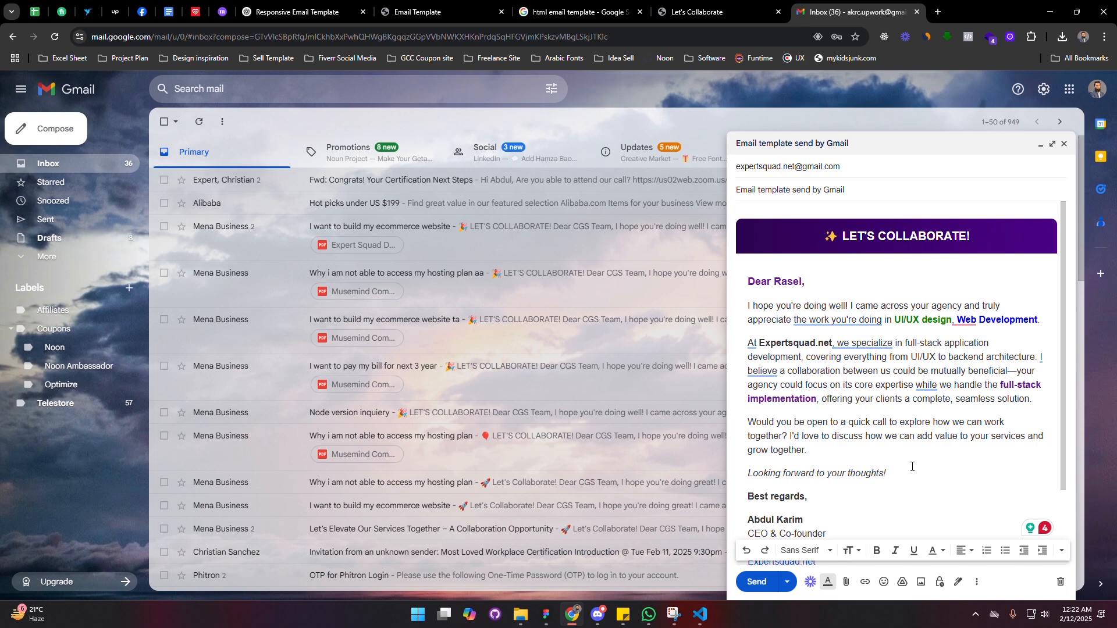
Step: Save the draft as a new Gmail template via More options > Templates, naming it 'for fut...'
left_click(977, 582)
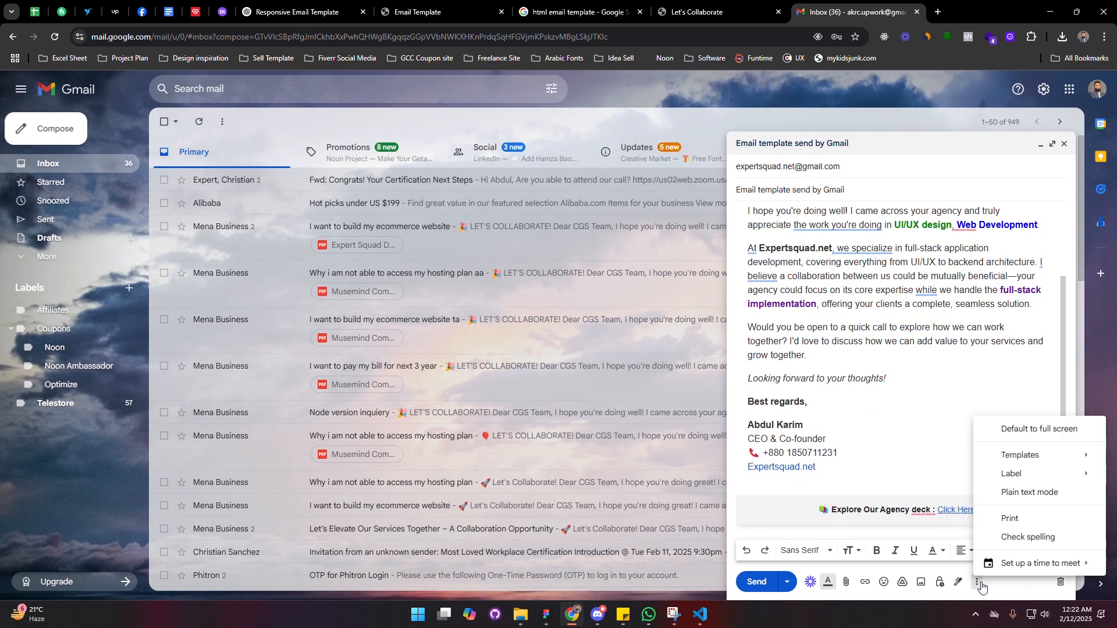
left_click(1020, 455)
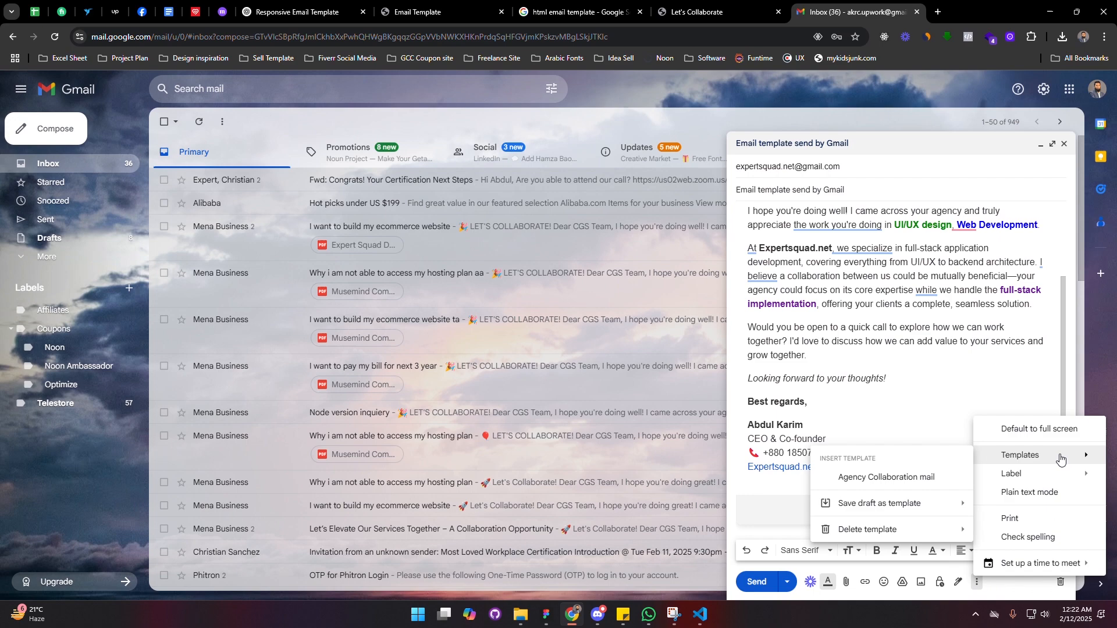
mouse_move(858, 525)
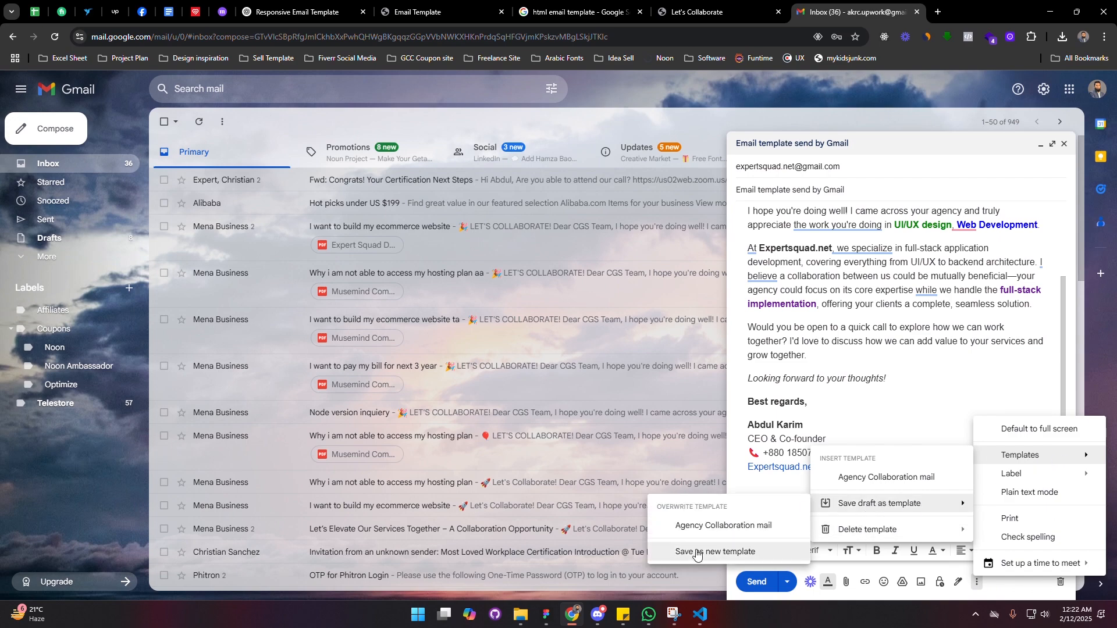
left_click(716, 552)
type("New Template")
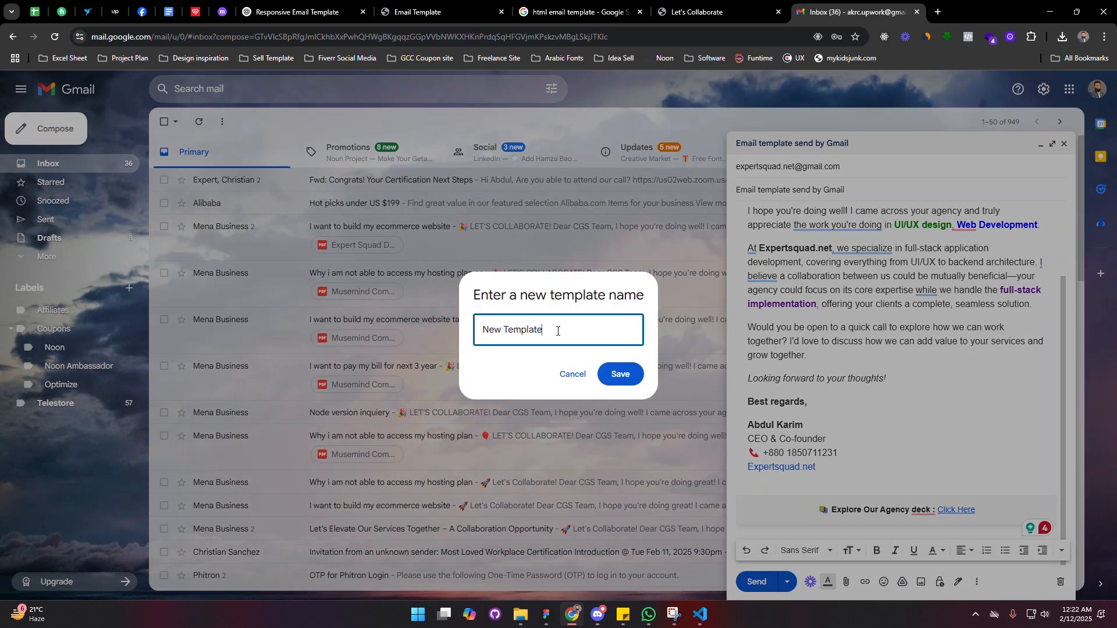
type("for fut")
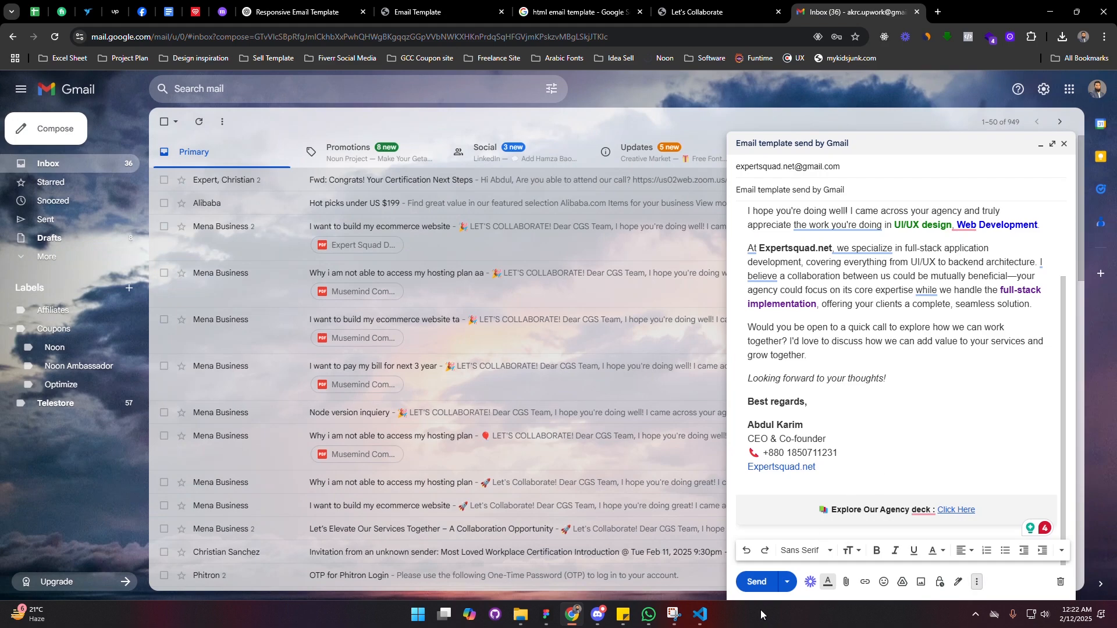
mouse_move(756, 582)
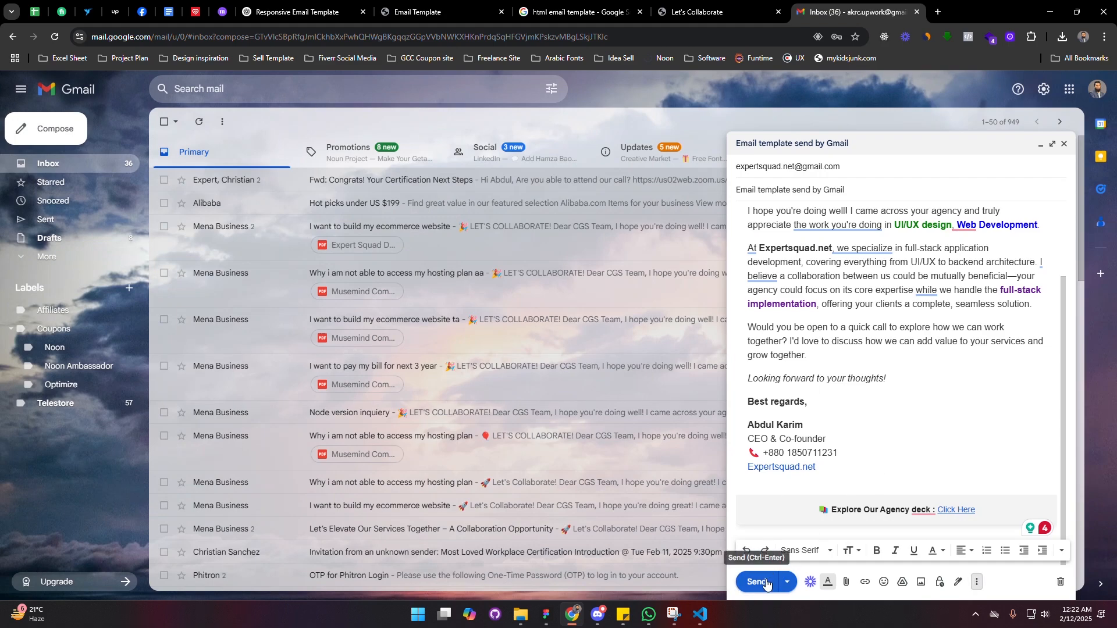
Step: Send the email, switch to the Expert profile and refresh its inbox
left_click(757, 582)
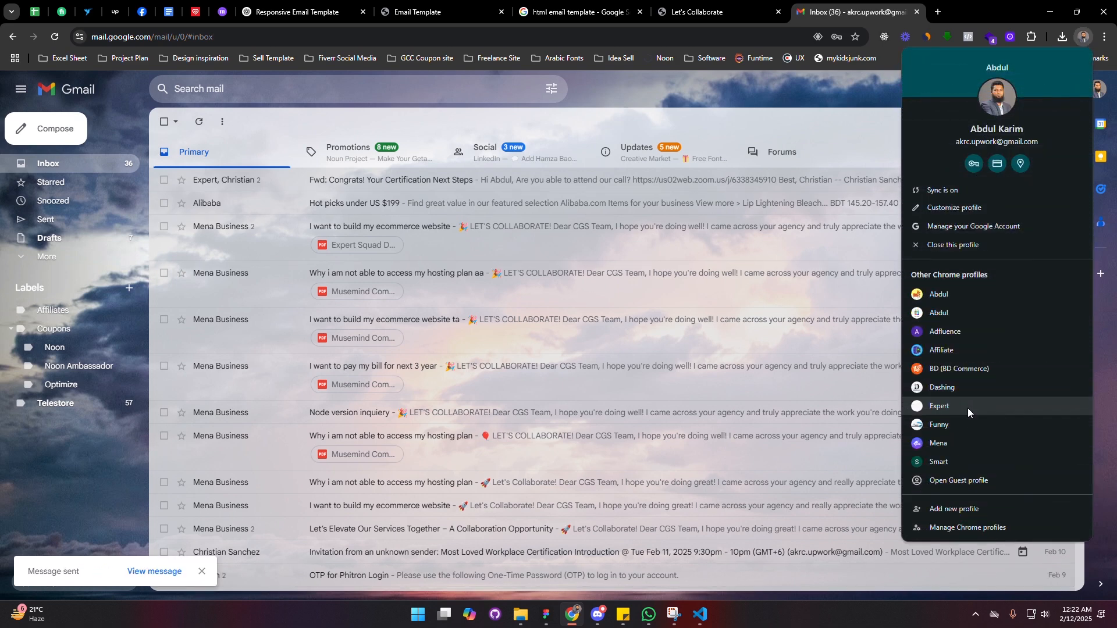
left_click(938, 405)
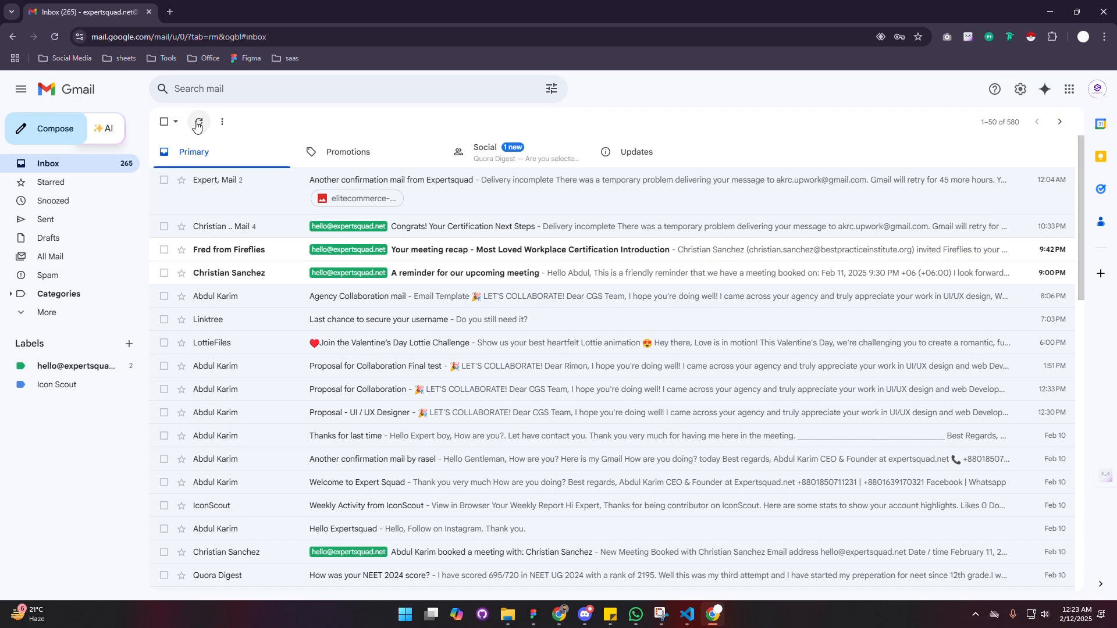
left_click(199, 122)
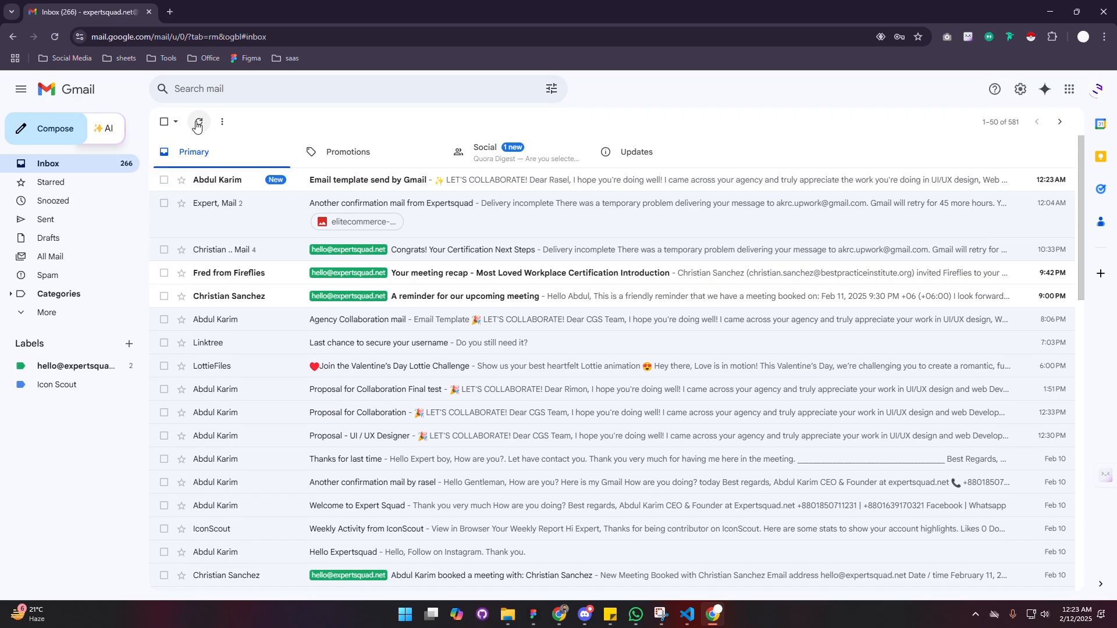
Step: Open the Agency Collaboration mail, preview the Expert Squad Company Deck PDF, then return to the original account
left_click(358, 319)
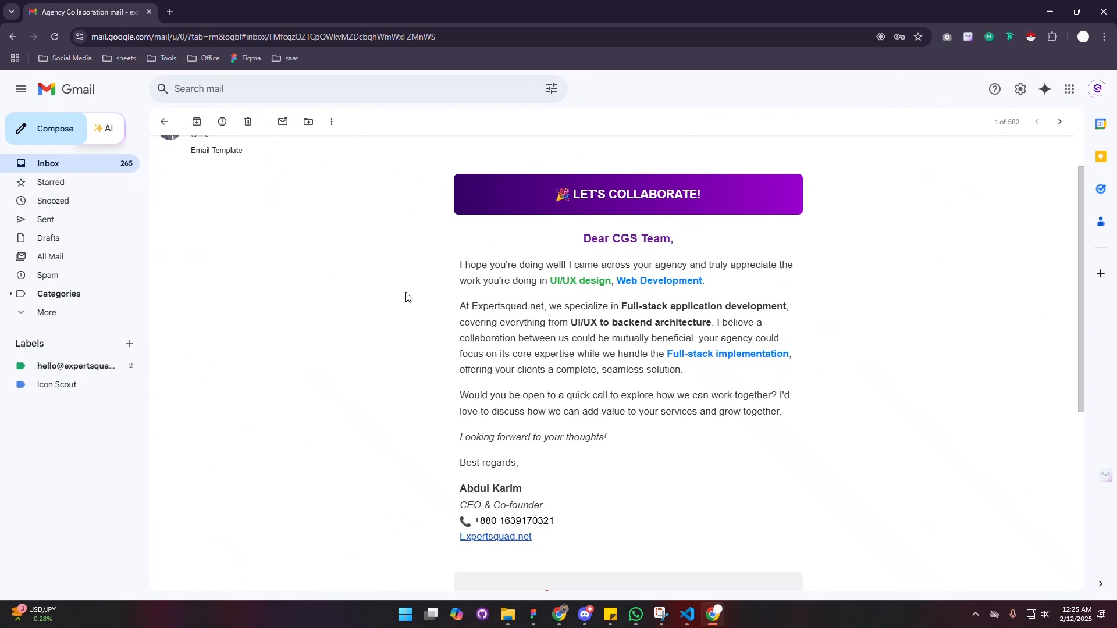
mouse_move(587, 371)
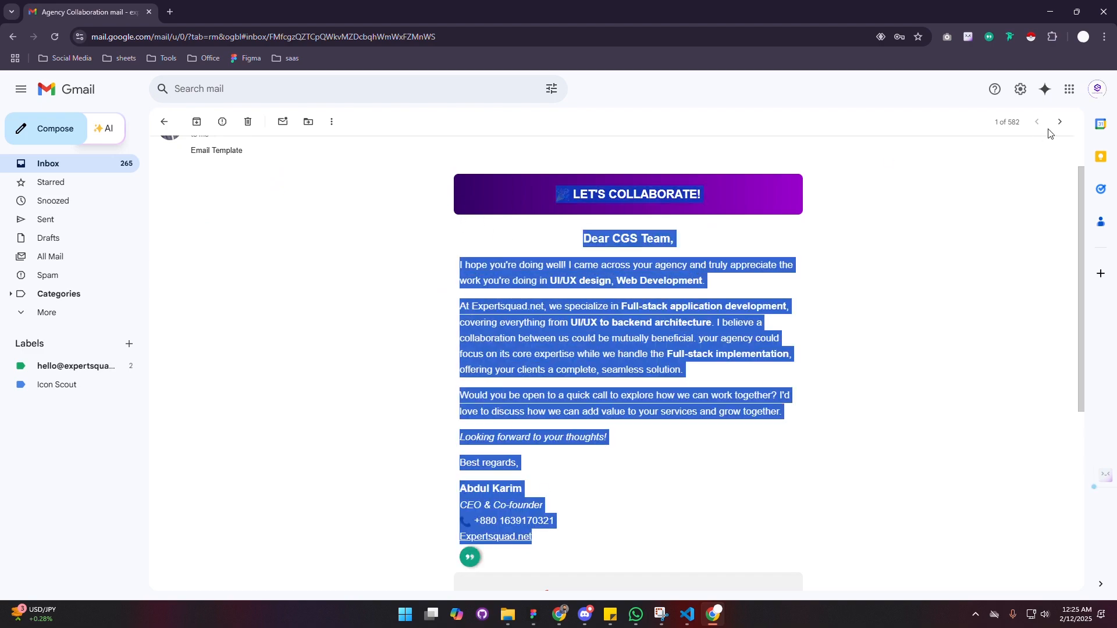
mouse_move(614, 508)
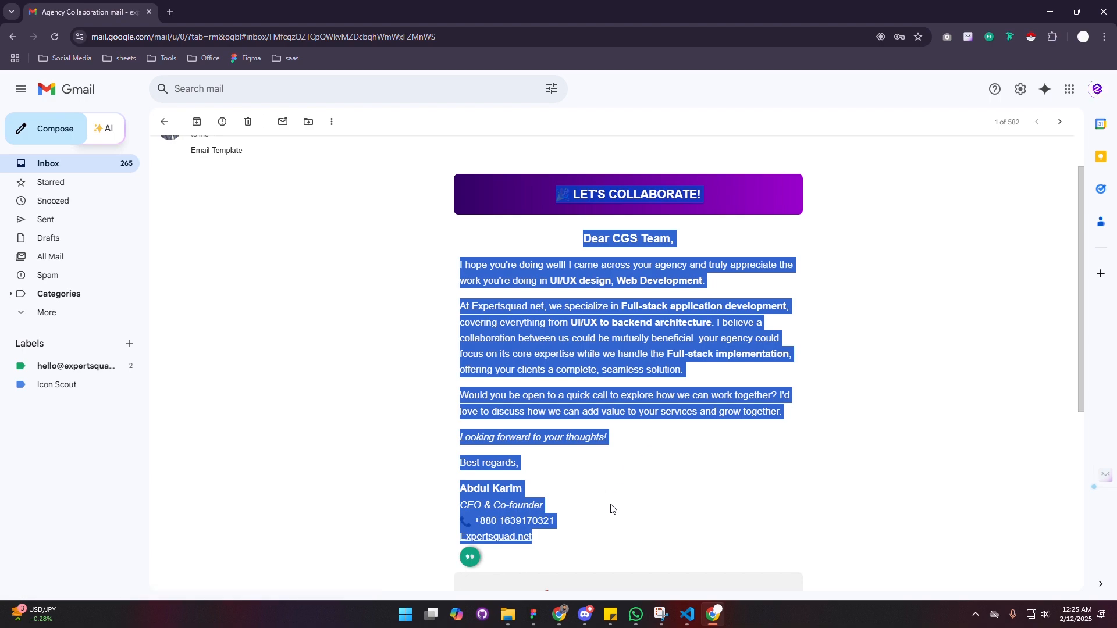
scroll("down", 3)
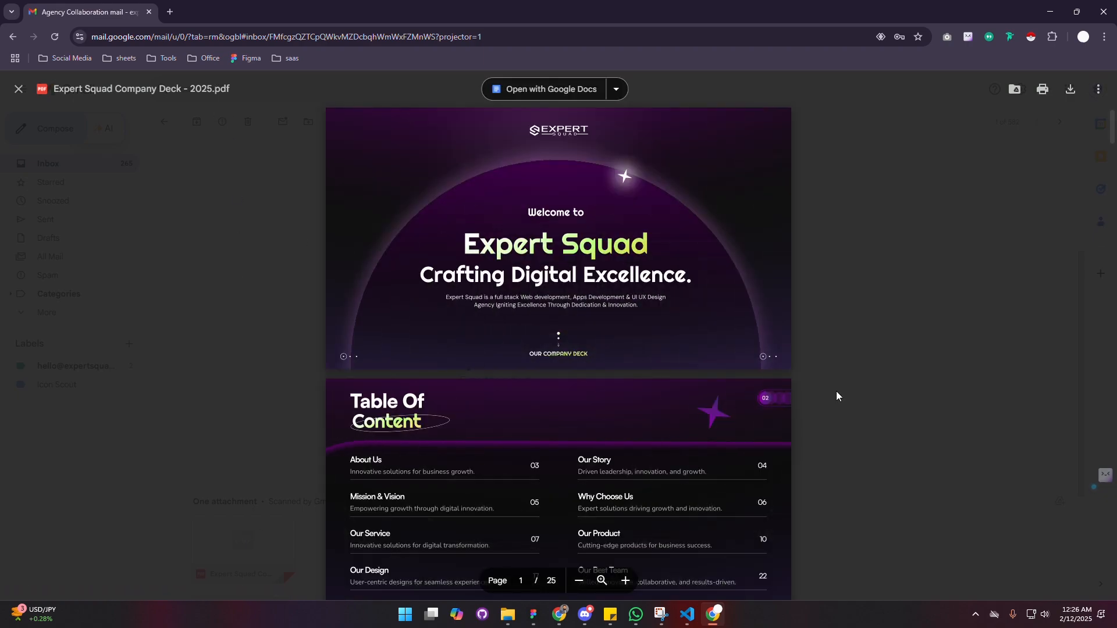
left_click(18, 88)
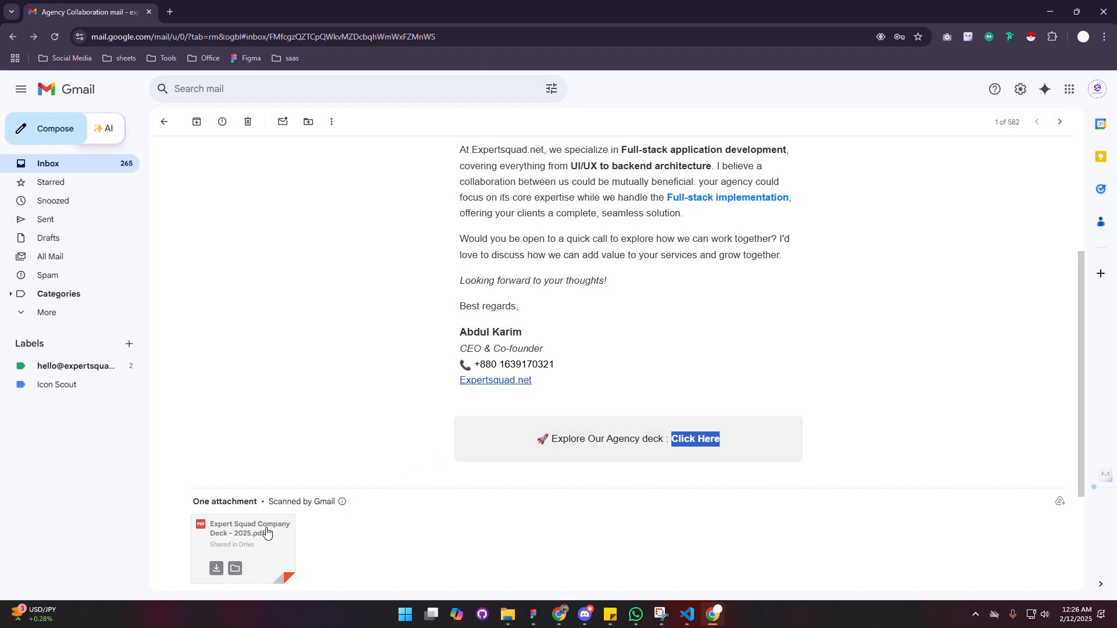
left_click(243, 533)
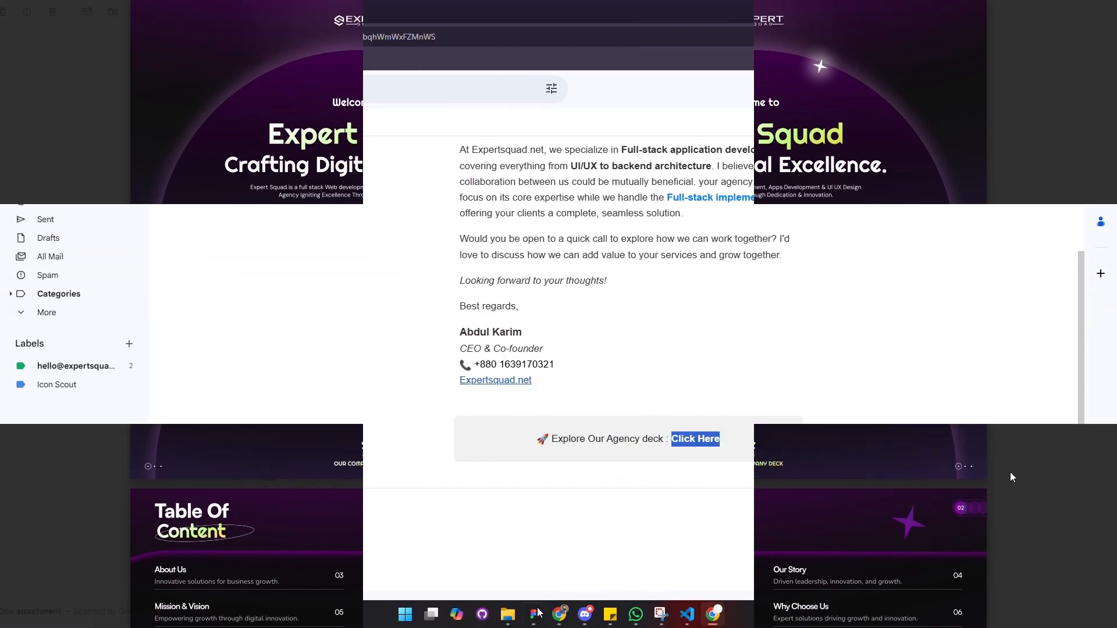
left_click(46, 128)
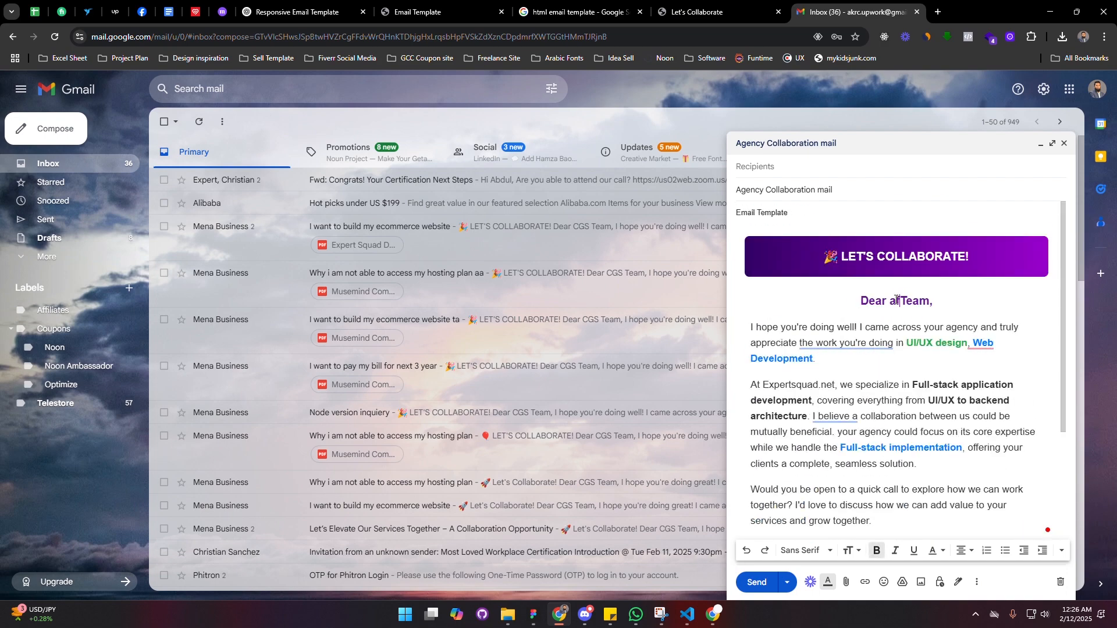
Step: Retype the draft's greeting as placeholder text 'afdfsdfsd'
type("afdfsdfsd")
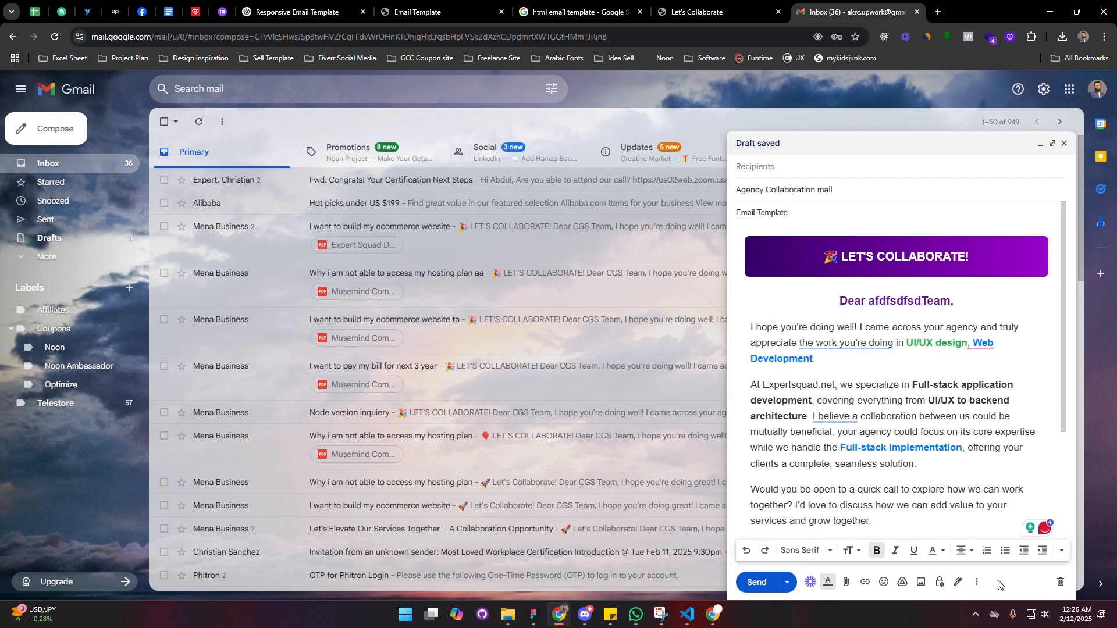